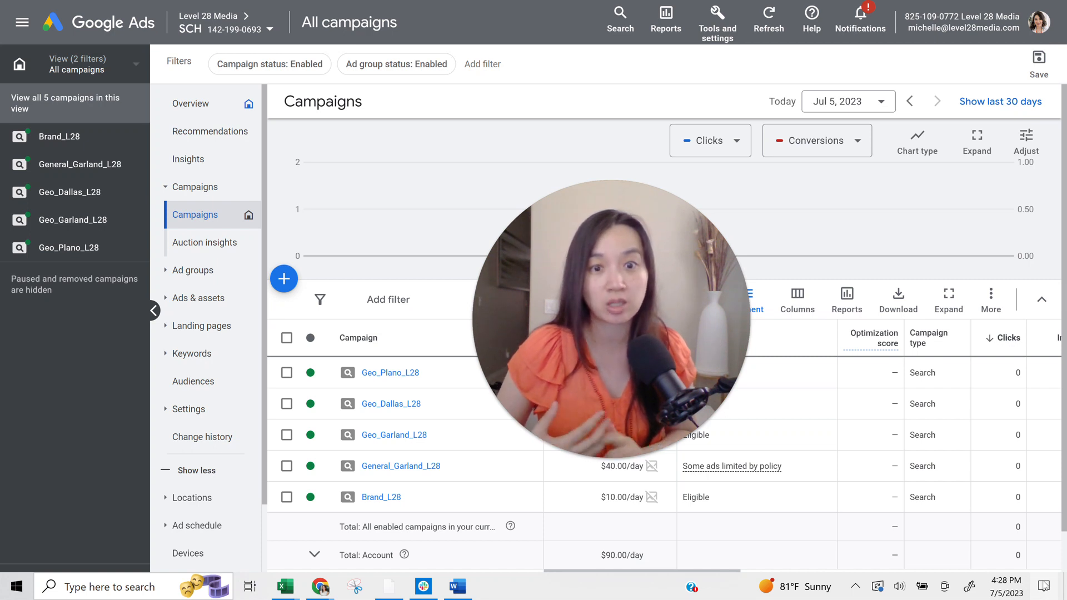
mouse_move(371, 166)
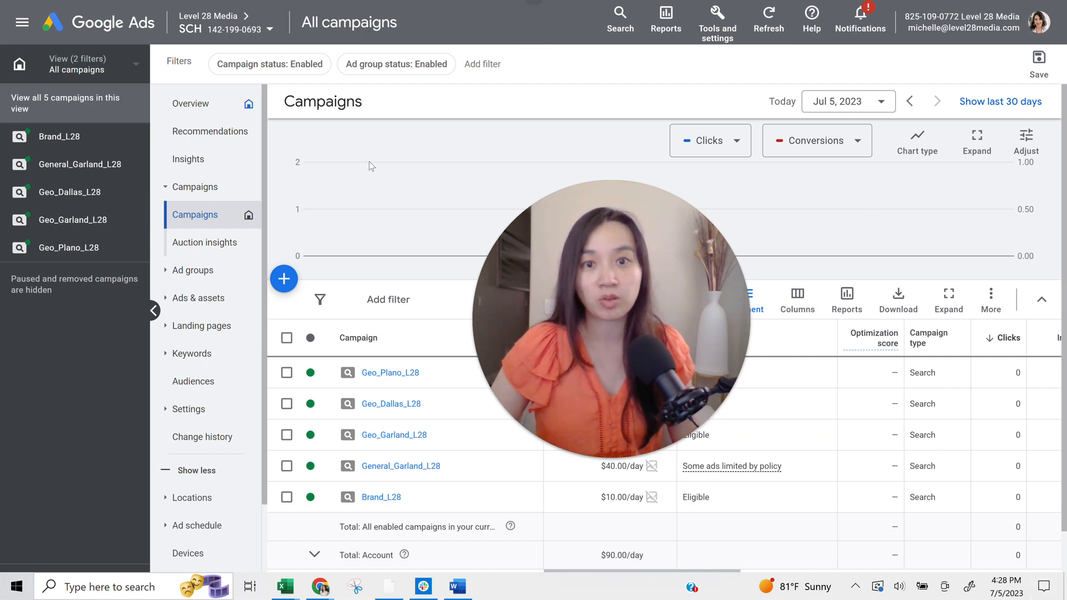
mouse_move(553, 139)
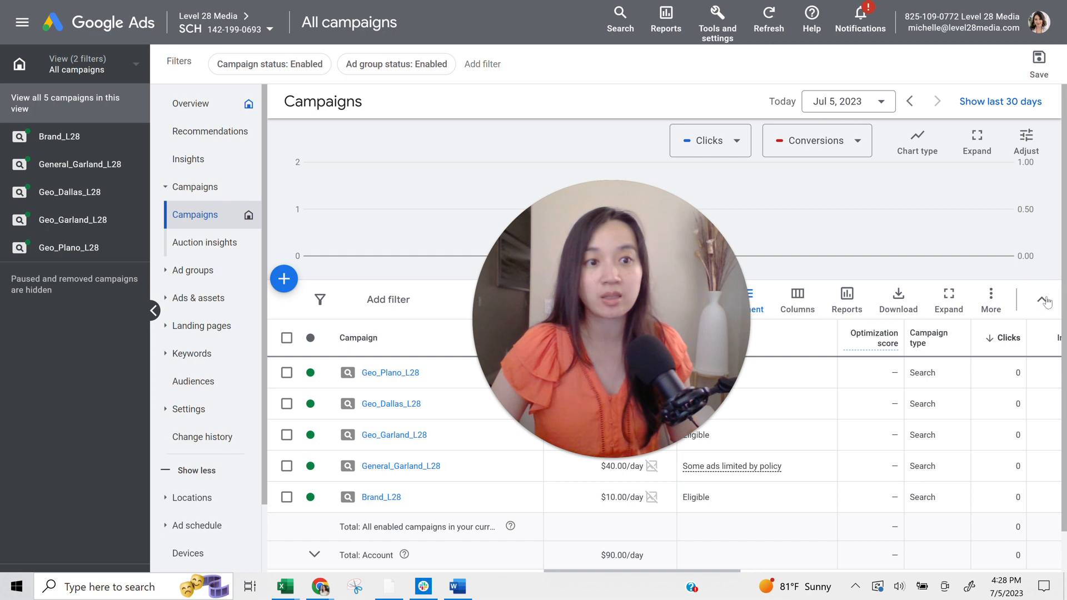
mouse_move(1053, 273)
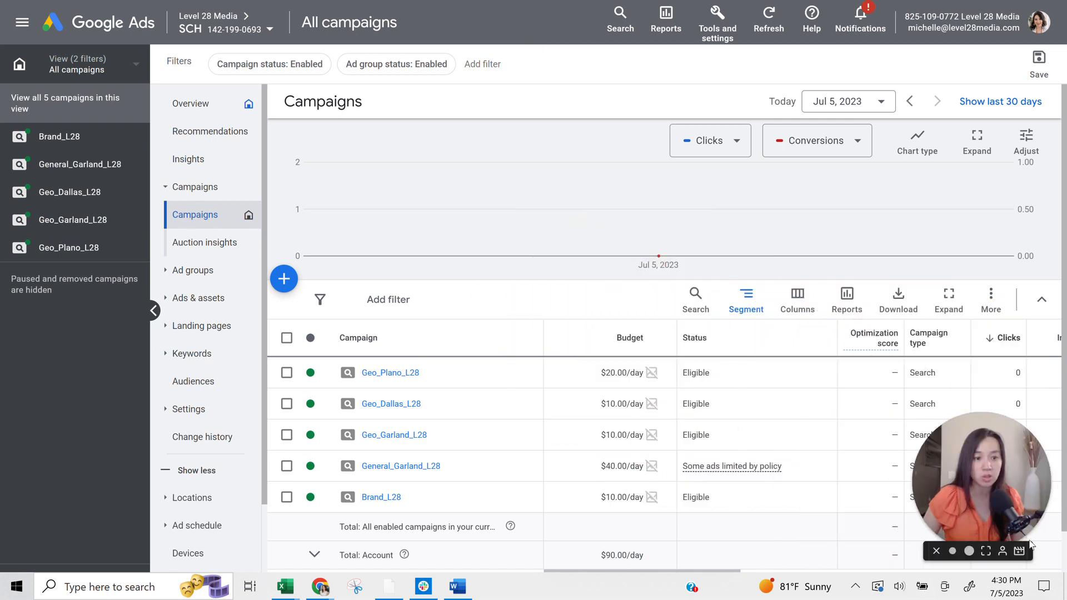
mouse_move(639, 278)
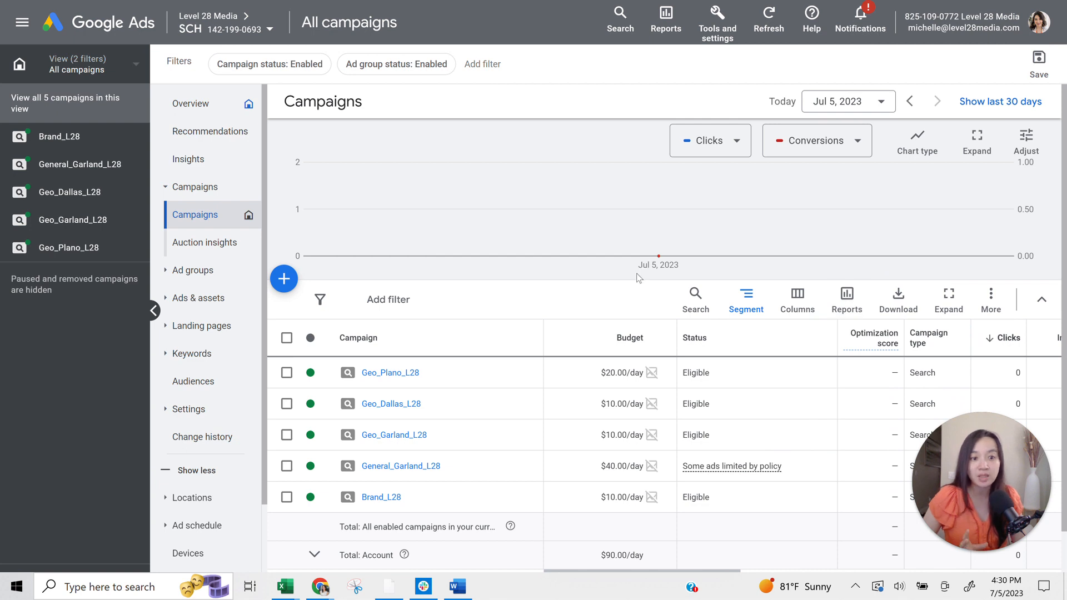
mouse_move(522, 404)
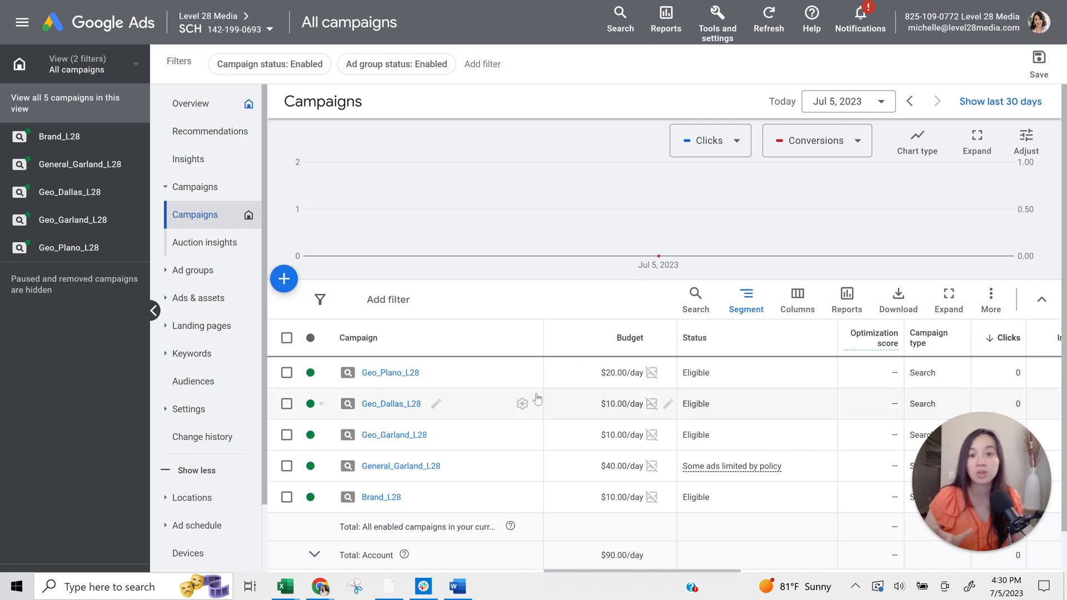
mouse_move(411, 378)
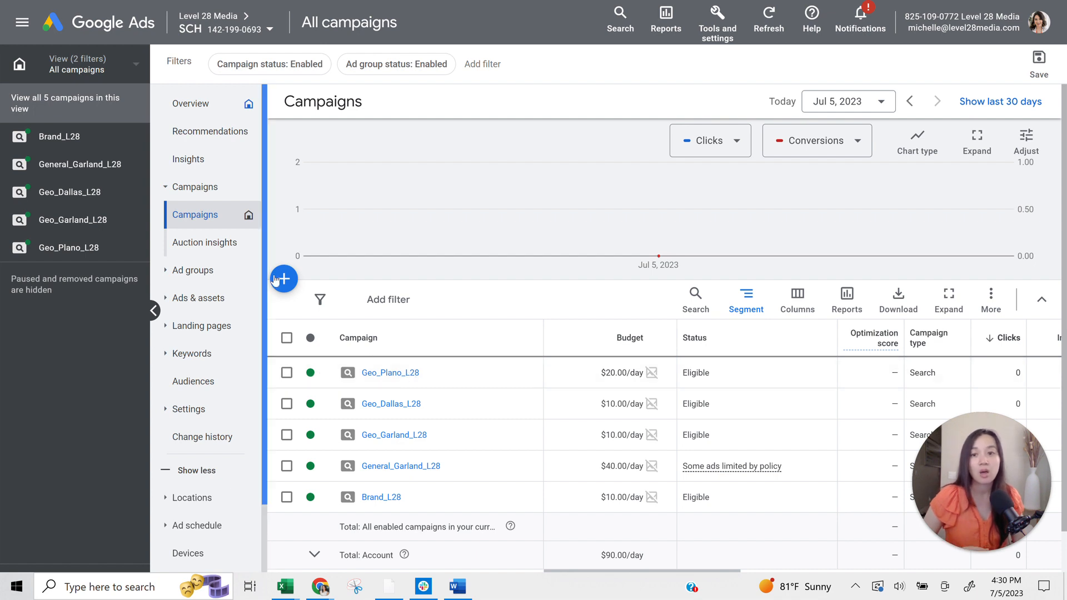
mouse_move(283, 279)
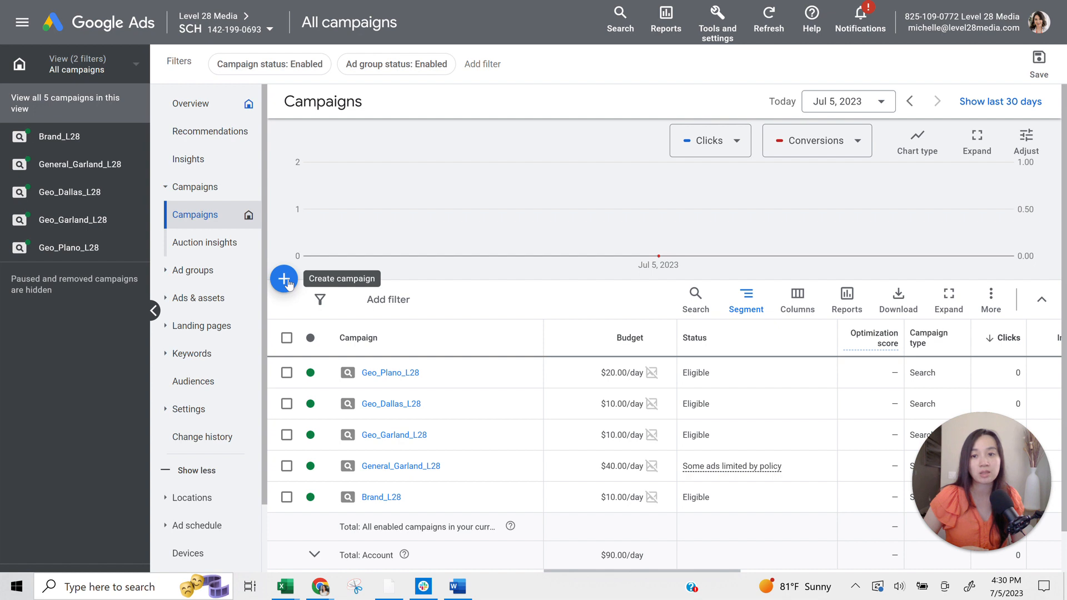
Bring up the new-campaign options from the + Create campaign button
click(284, 279)
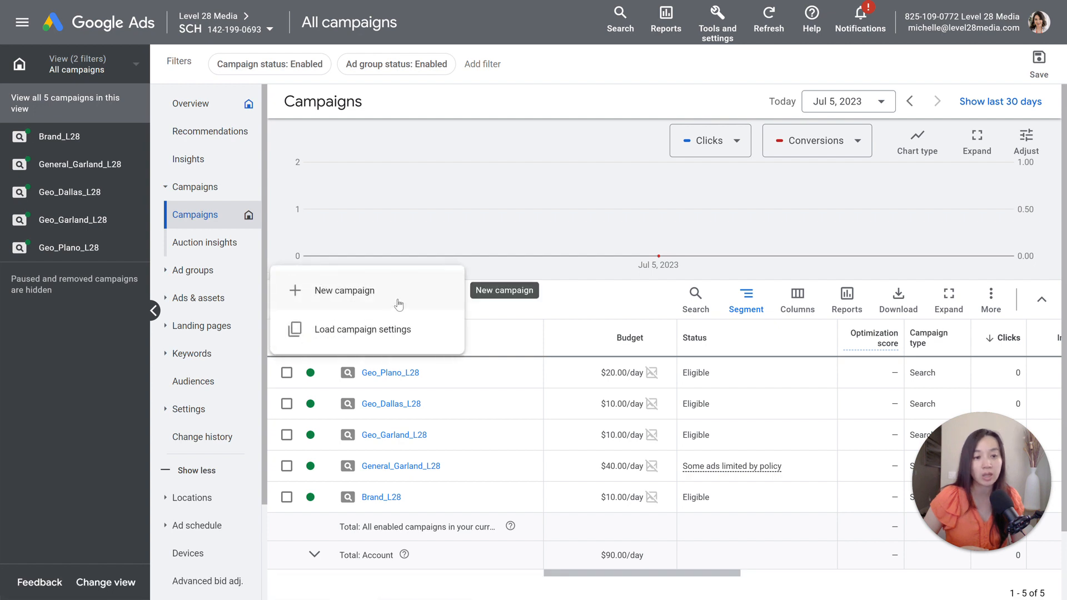
mouse_move(599, 344)
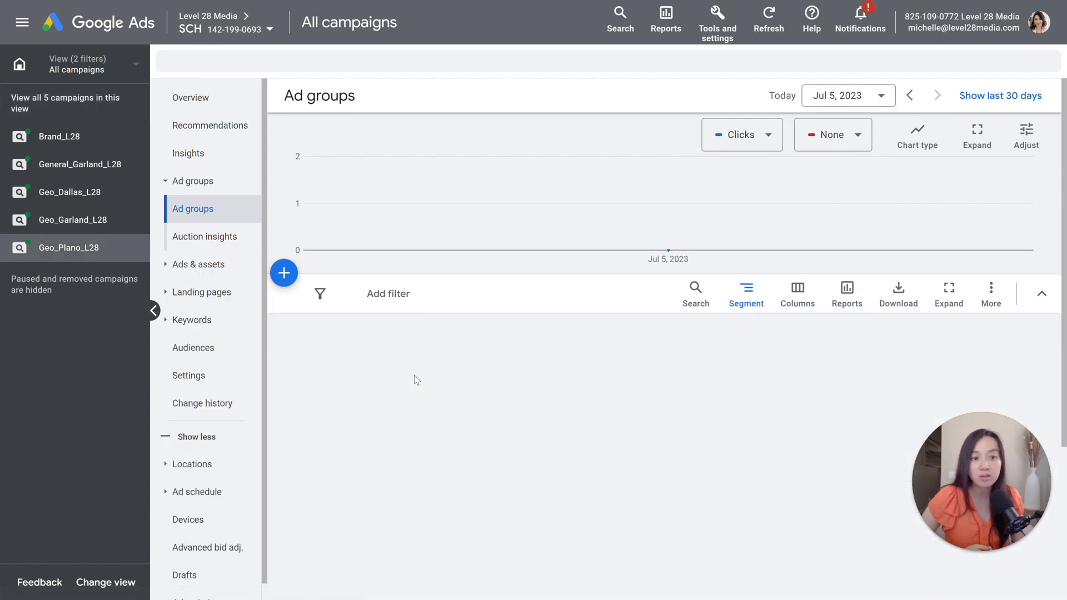
Show Geo_Plano_L28's ad groups and open Best Comfort Care In Plano
click(68, 246)
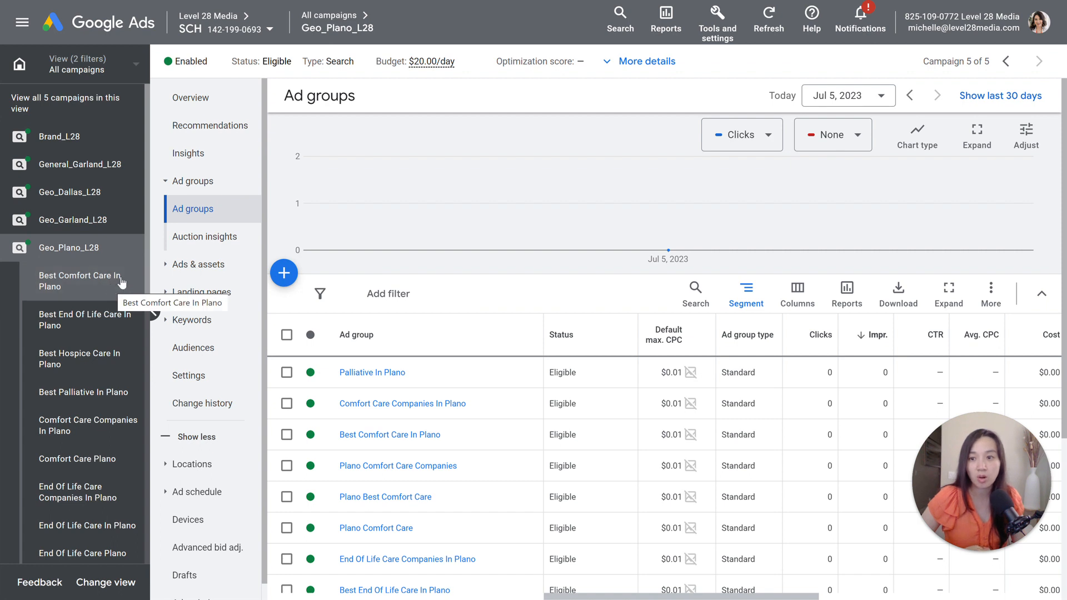
mouse_move(356, 377)
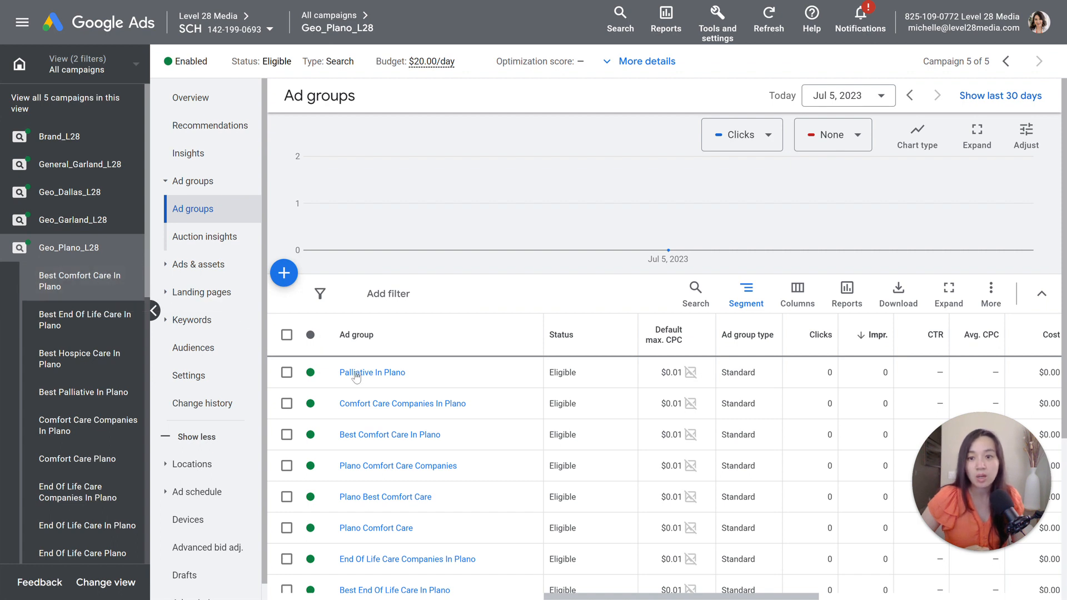
mouse_move(372, 372)
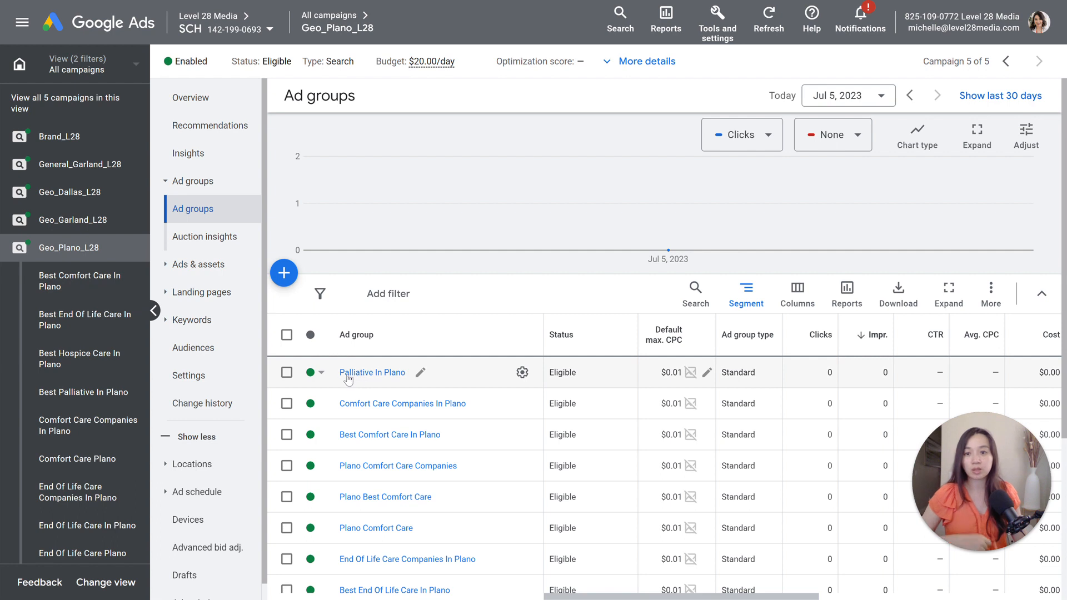
mouse_move(355, 421)
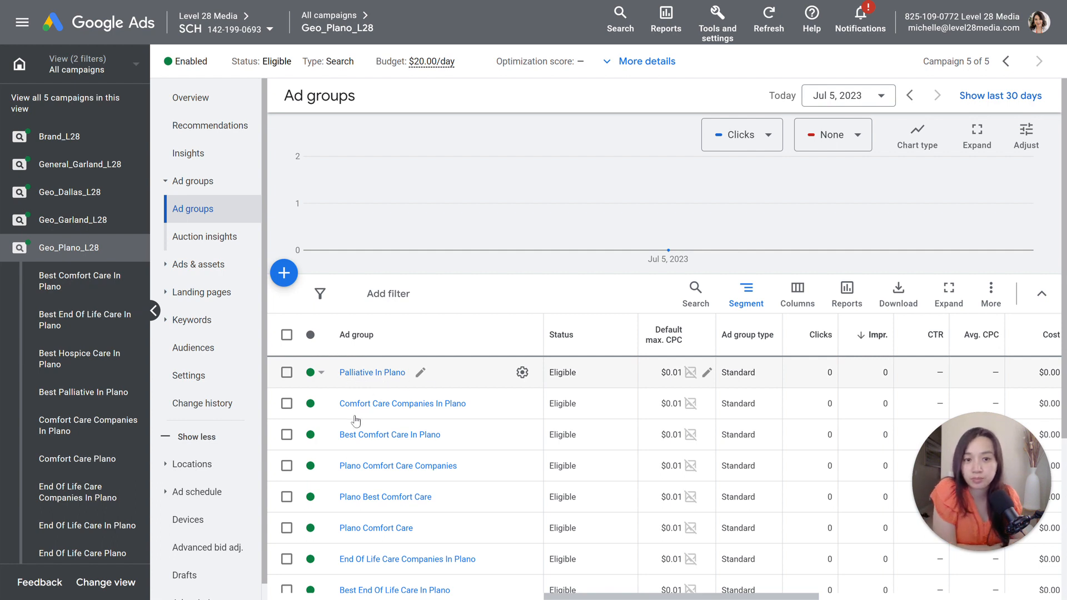
click(193, 320)
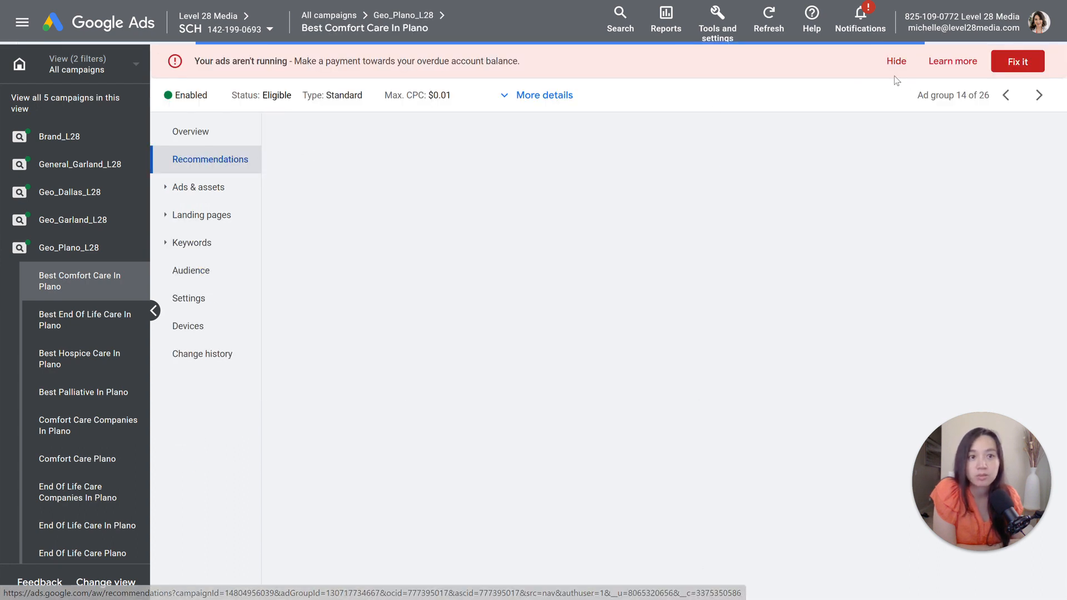
mouse_move(518, 127)
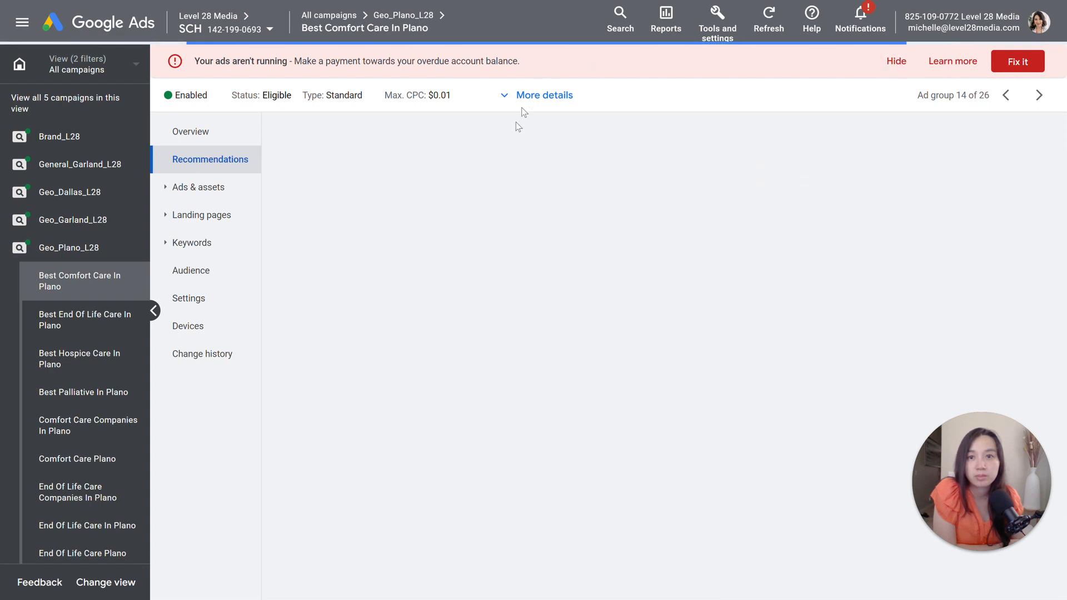
mouse_move(305, 233)
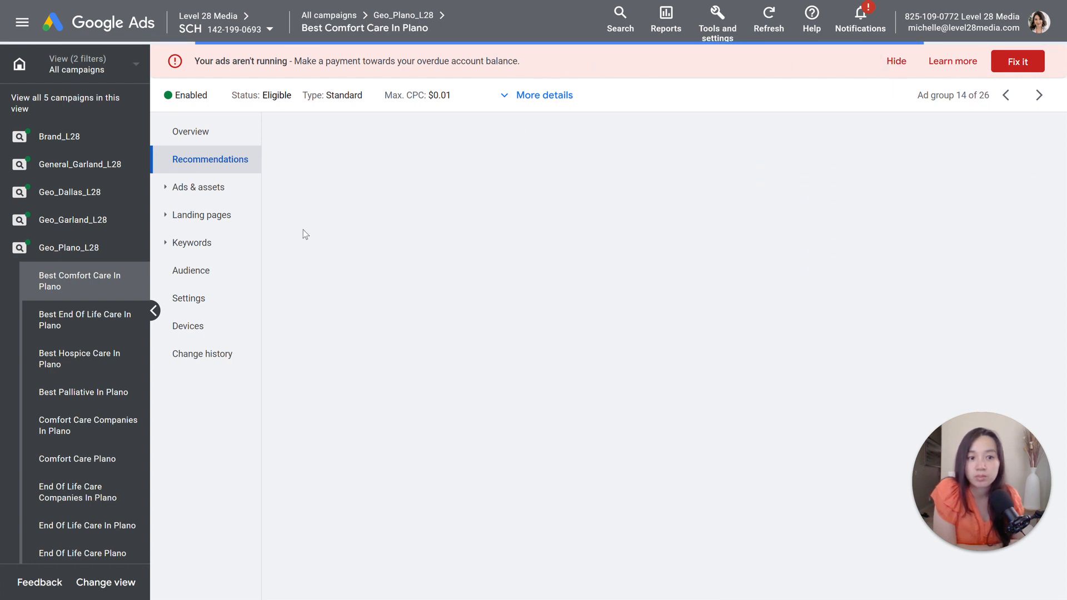
mouse_move(306, 233)
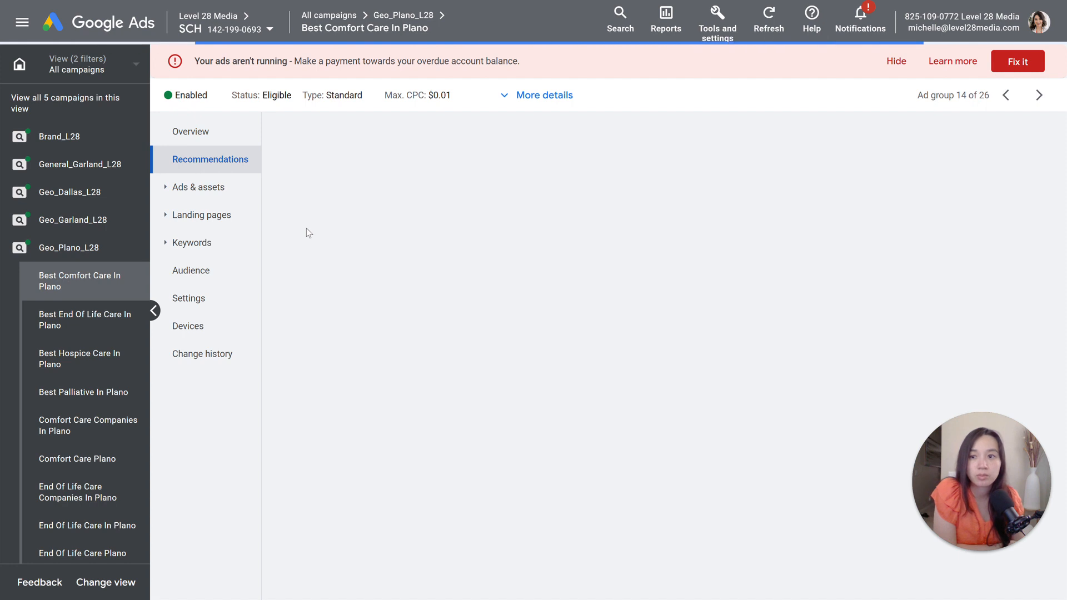
mouse_move(896, 61)
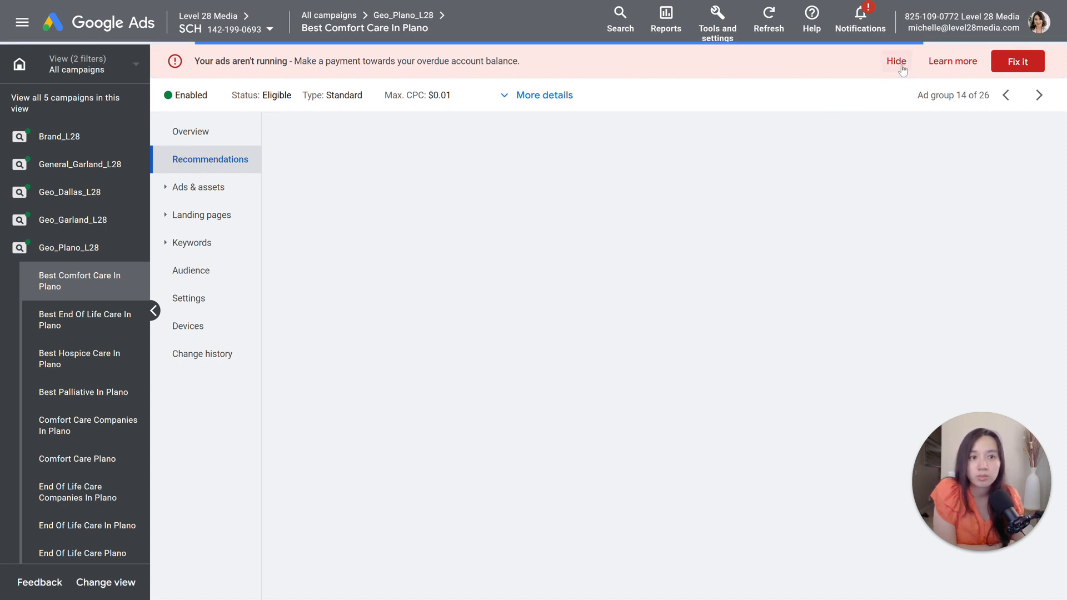
Dismiss the overdue payment warnings, view the ad group's ads, and show the new-ad type choices
click(895, 61)
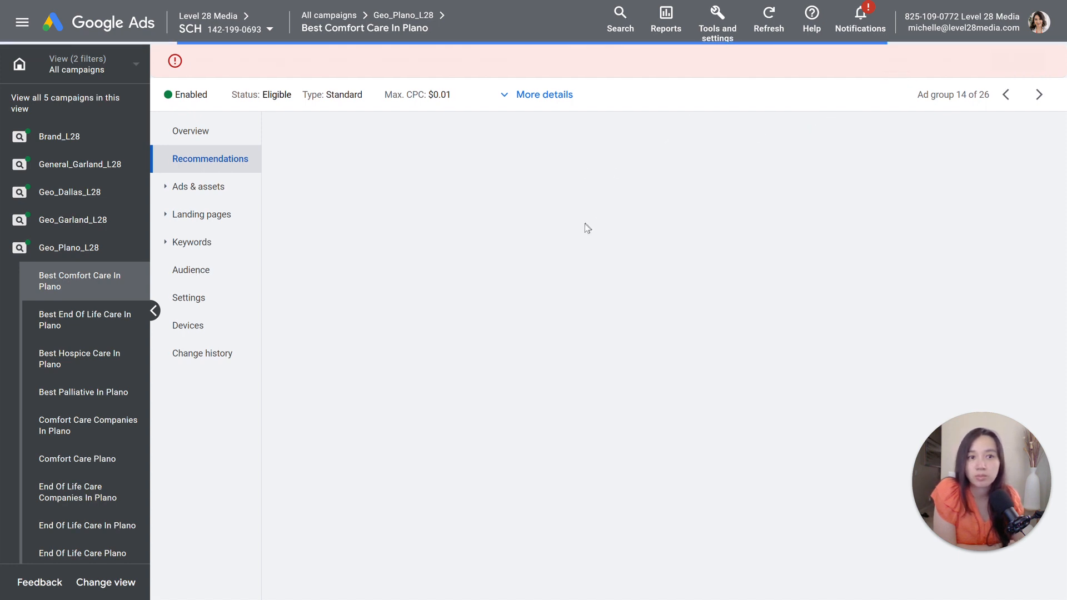
mouse_move(216, 191)
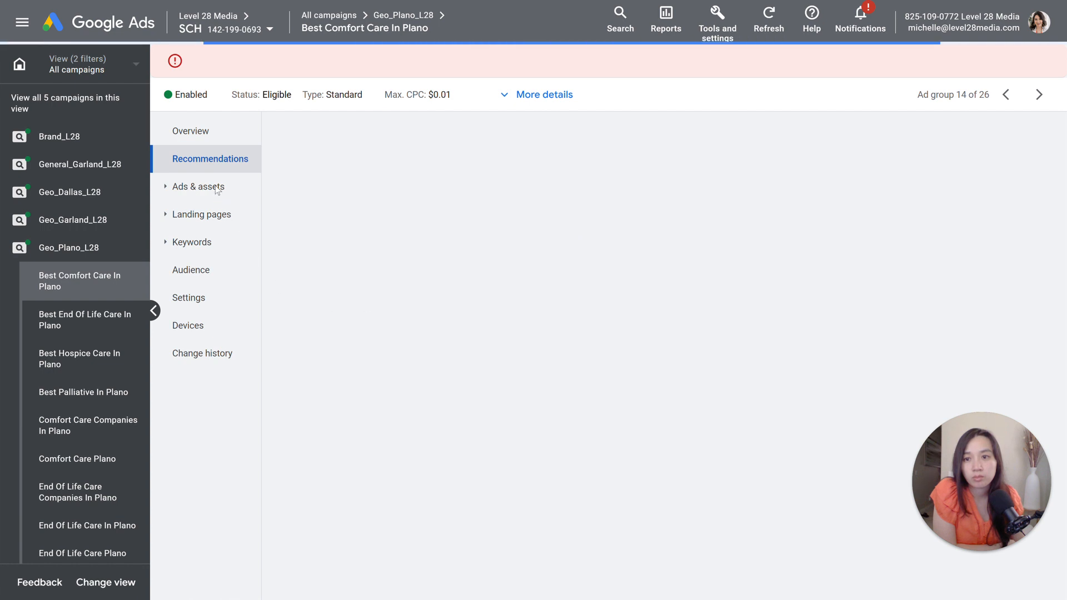
click(198, 187)
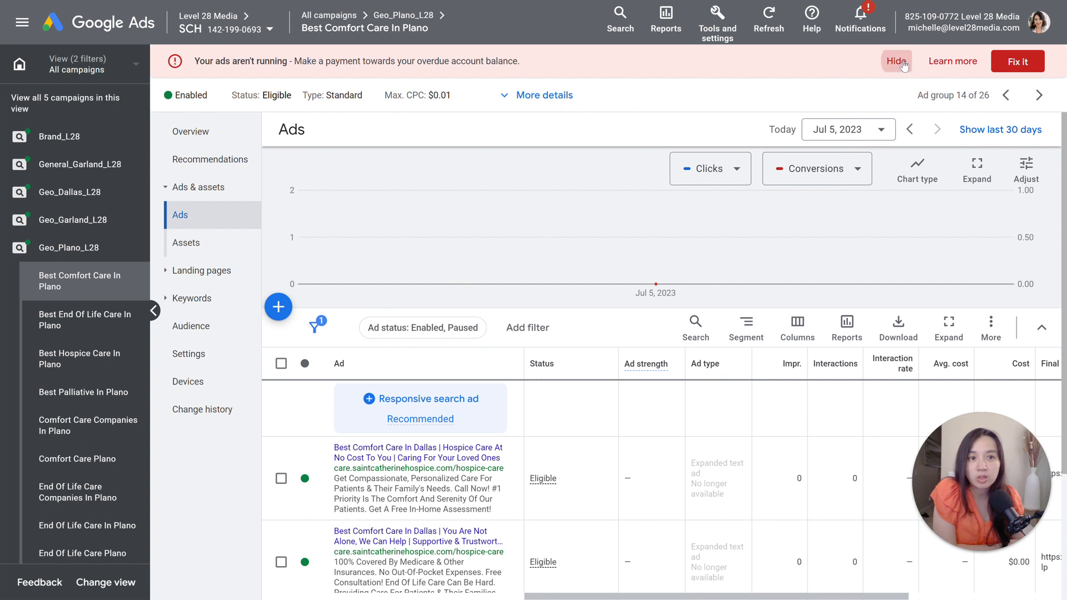
click(896, 61)
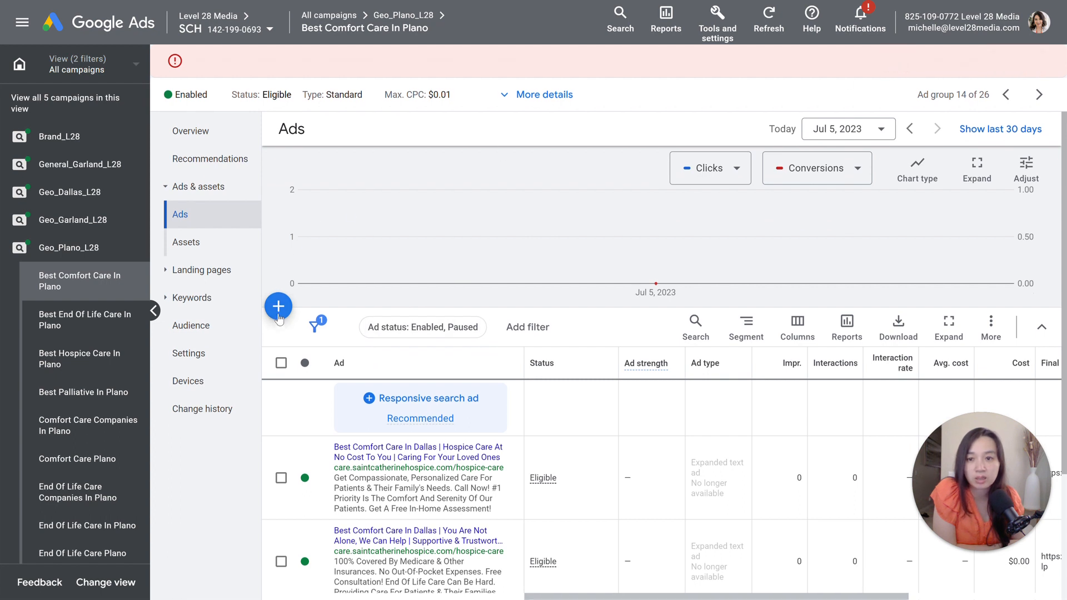
click(279, 306)
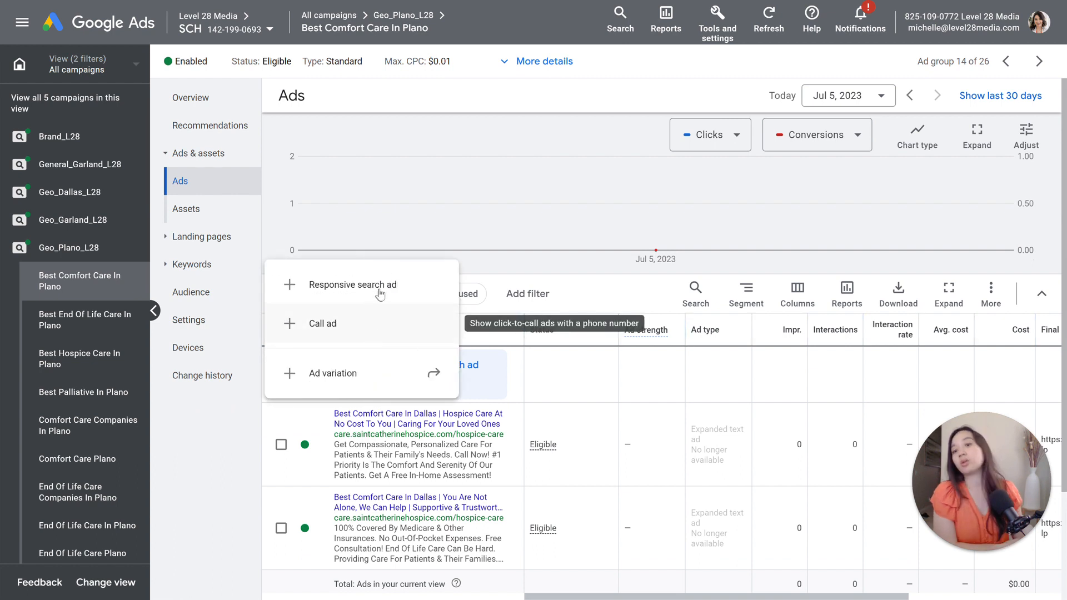
mouse_move(361, 341)
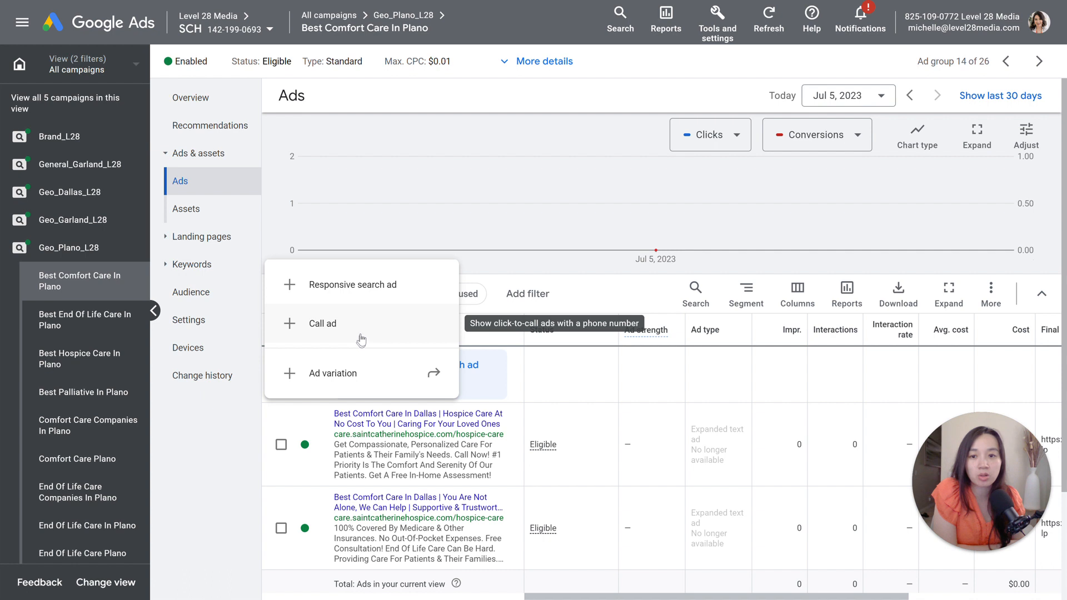
click(323, 324)
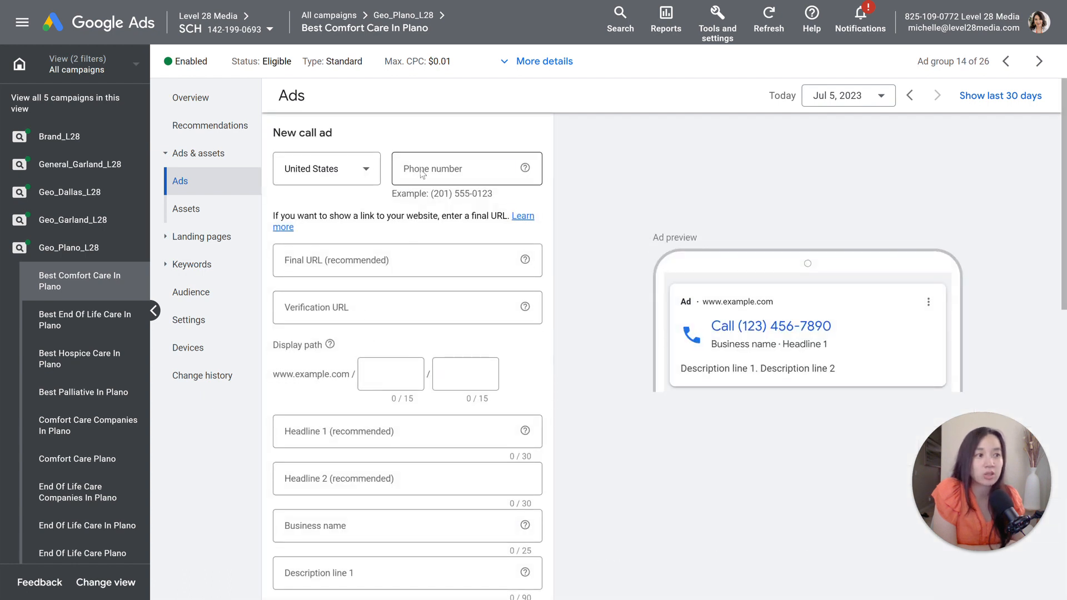
click(466, 167)
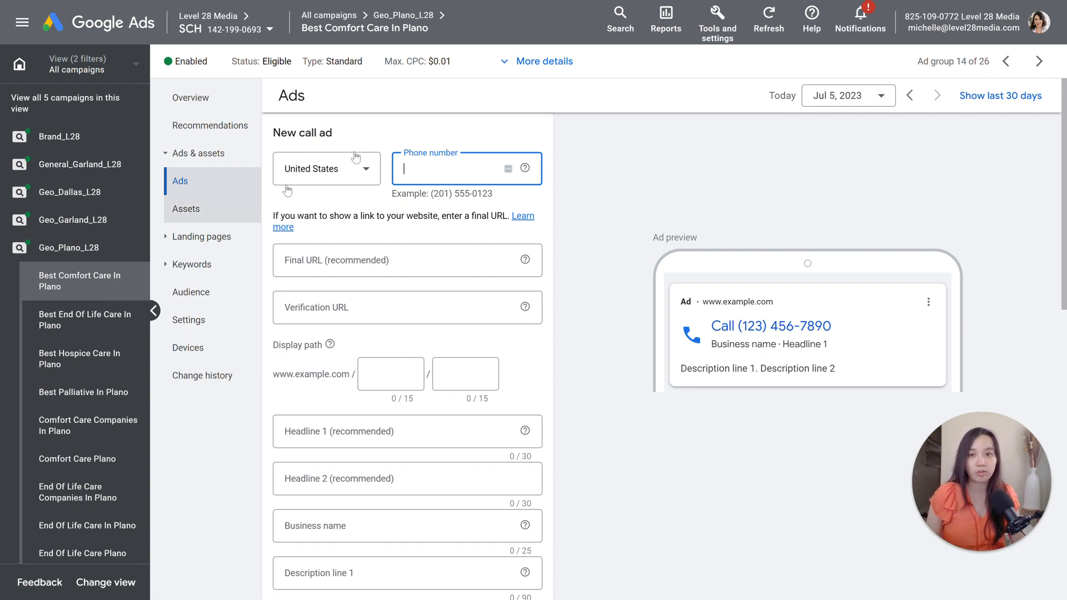
text(8)
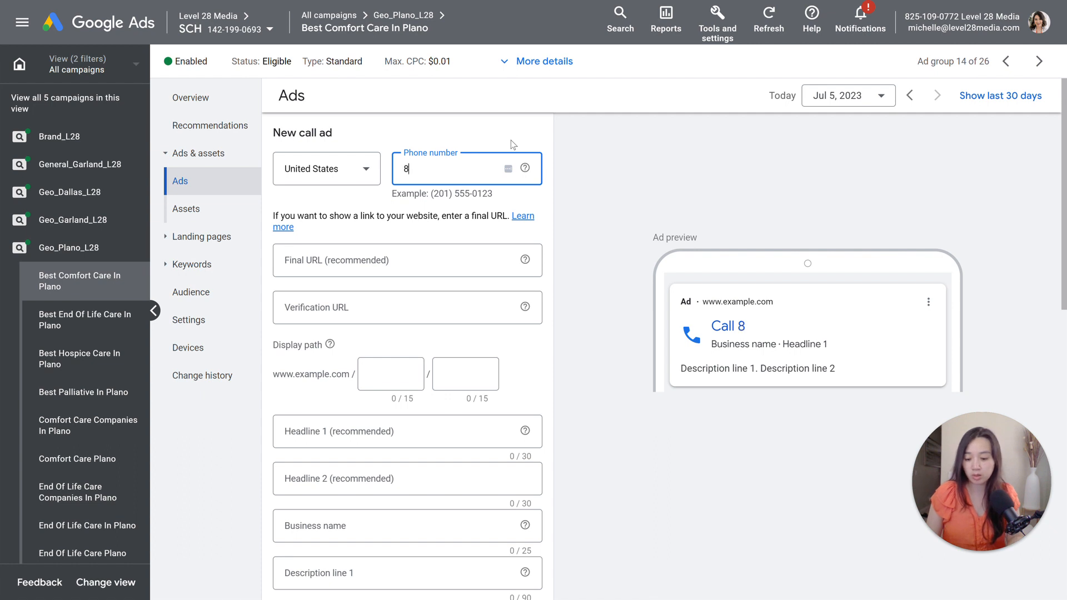
text(4794)
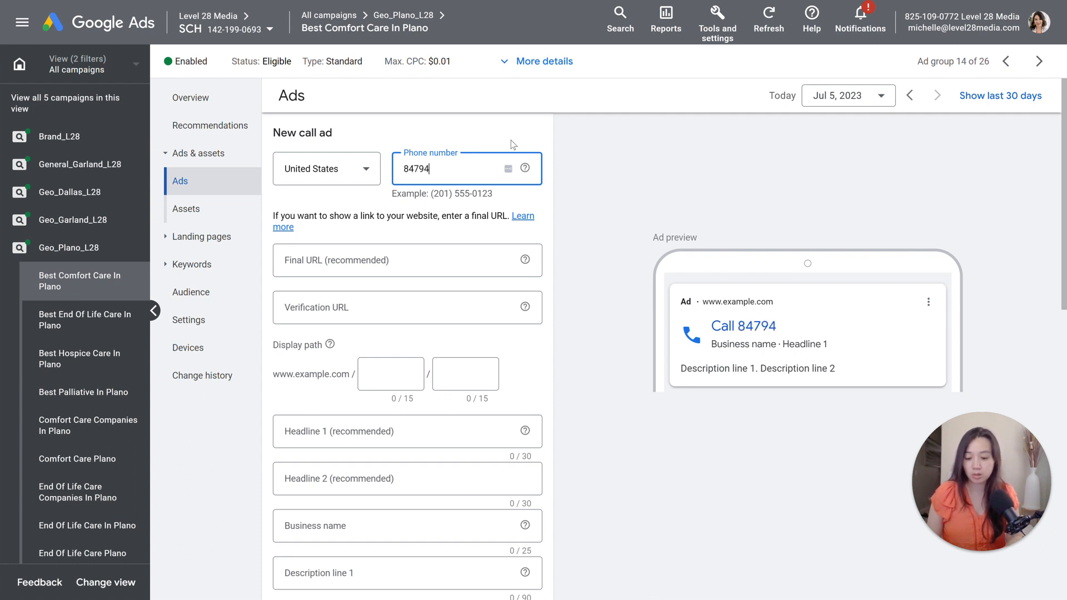
text(80934)
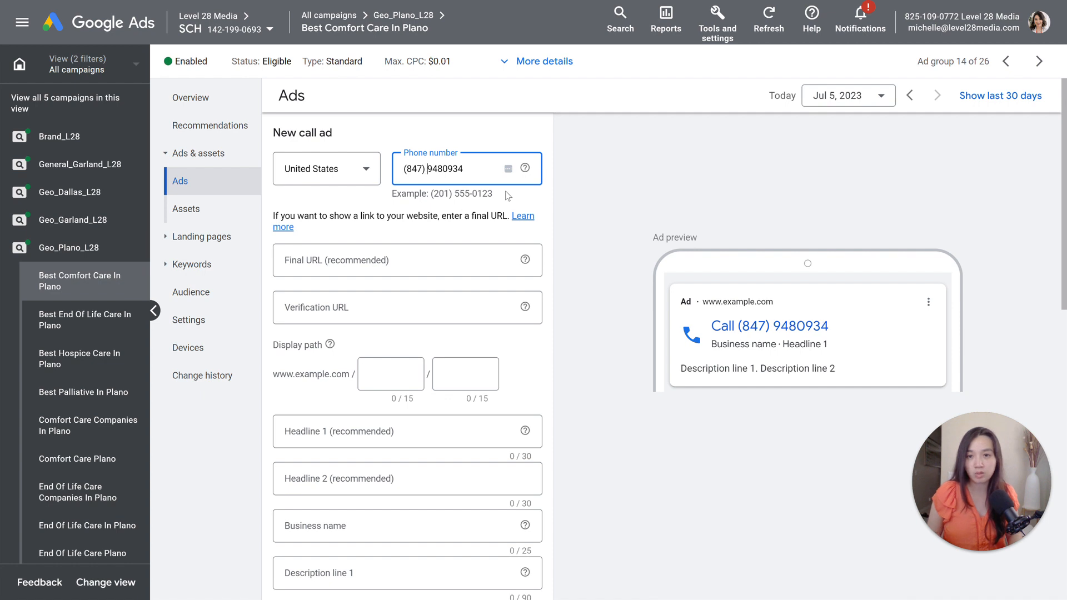
mouse_move(739, 195)
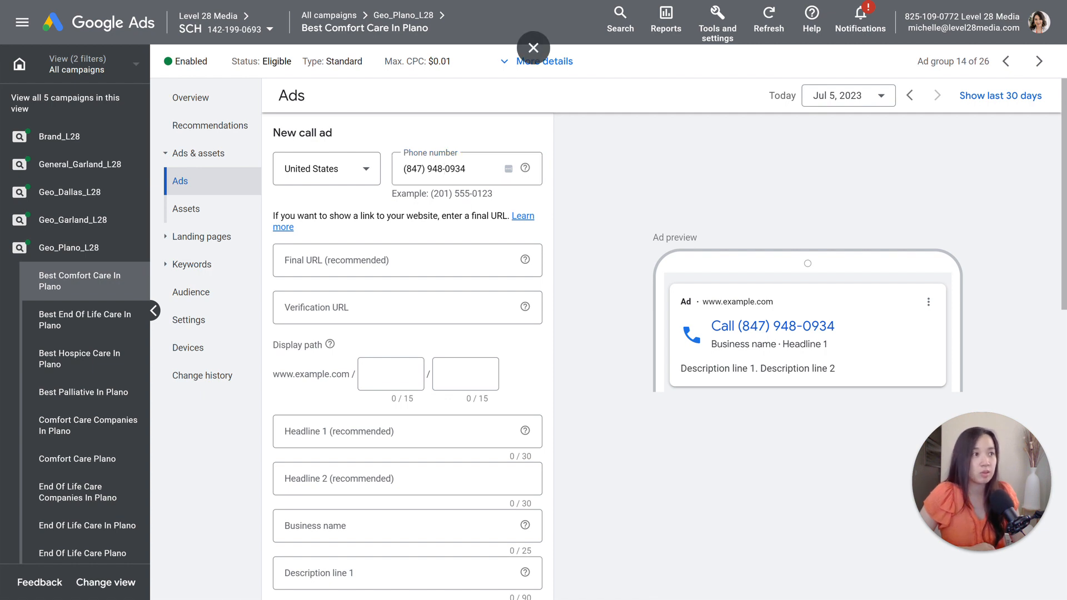
click(532, 48)
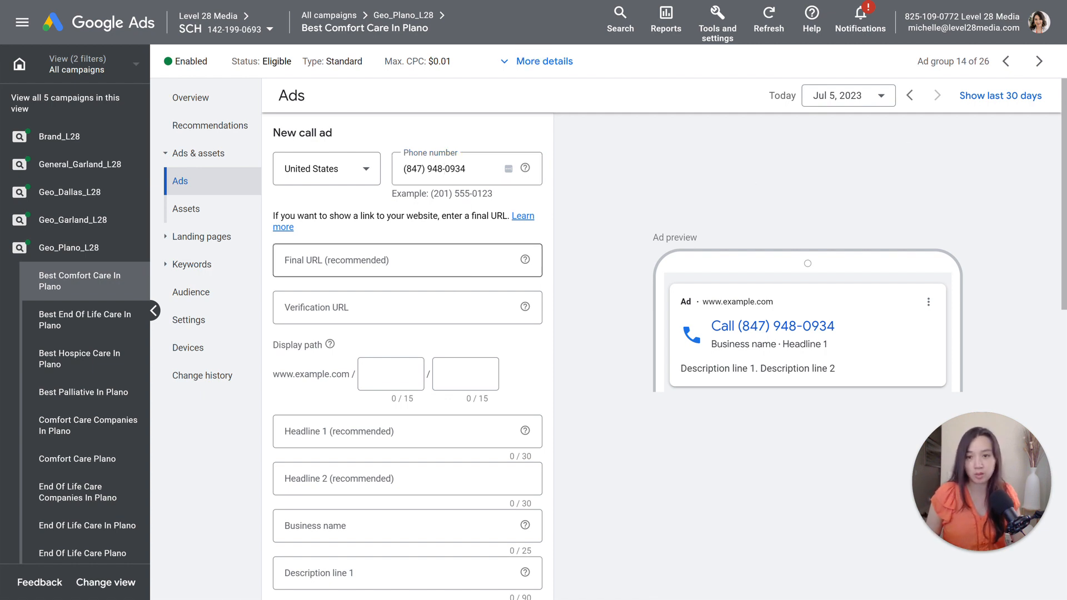
text(https://care.saintcatherinehospice.com/main-lp)
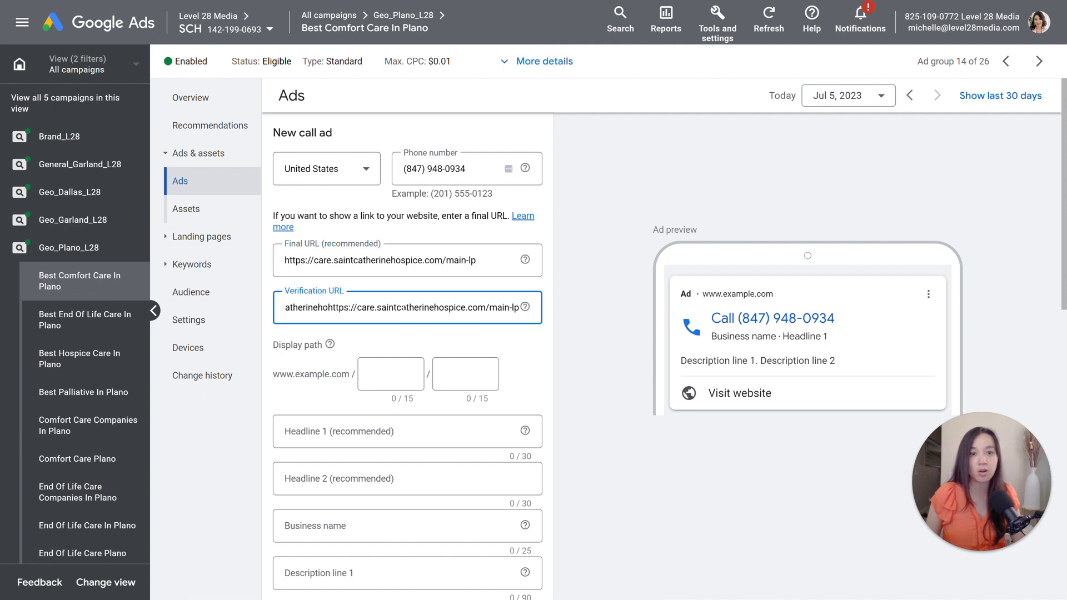
click(407, 307)
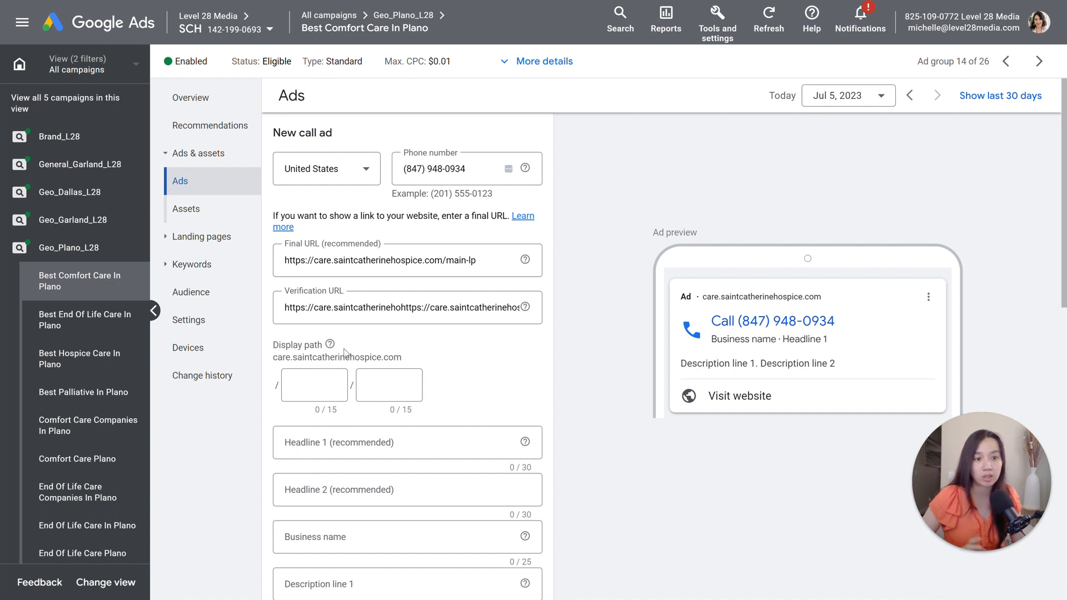
mouse_move(349, 342)
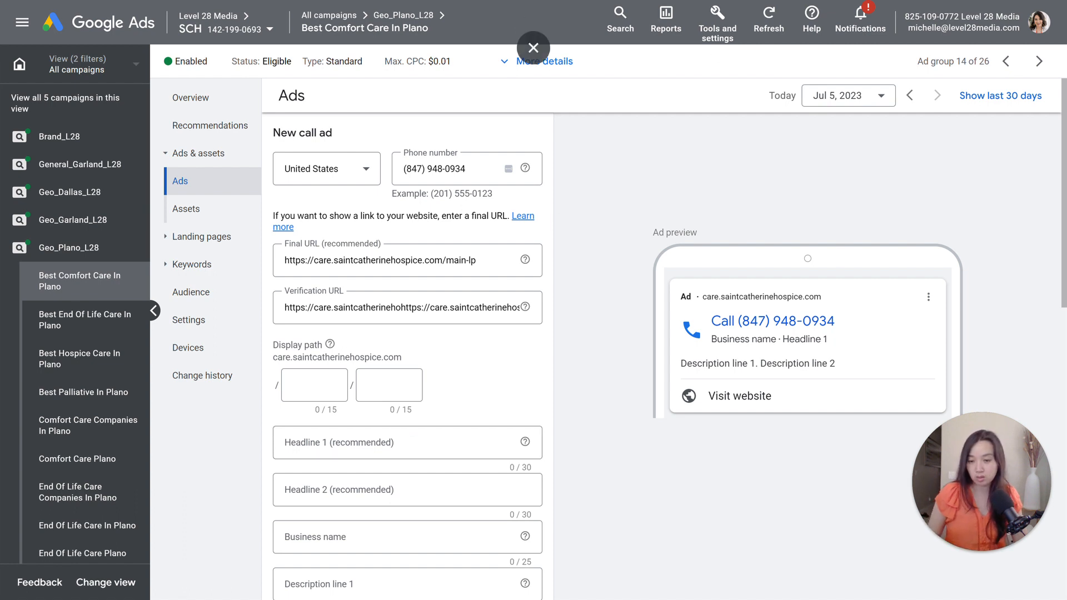
Enter headlines 'Hospice Care At No Cost To You' and 'Top-Rated Hospice Care Service', business name Saint Catherine Hospice
text(Hospice Care At No Cost To You)
text(Top-Rated Hospice Care Service)
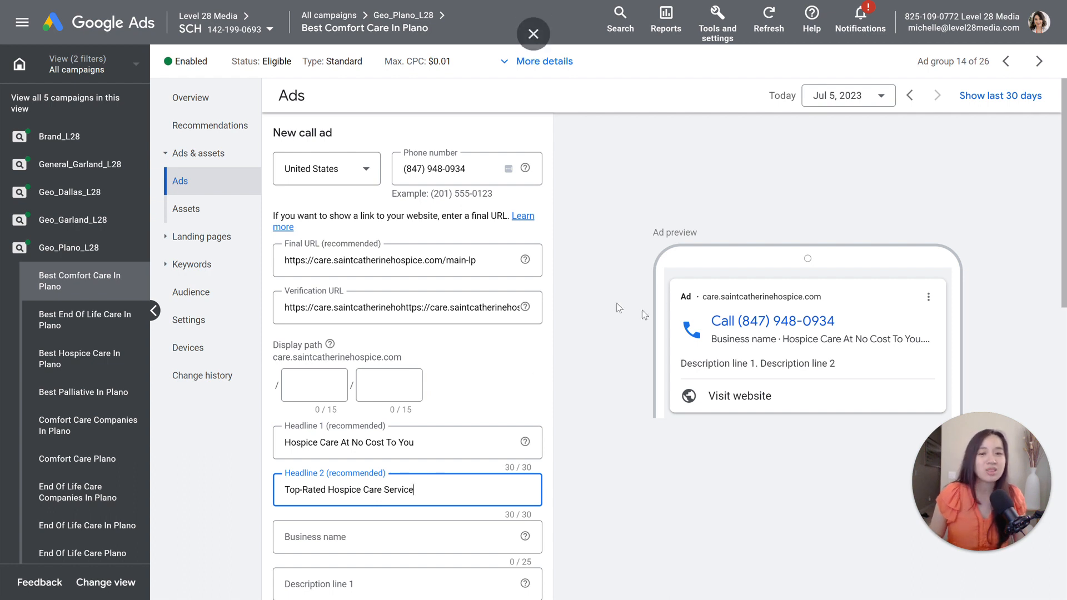
click(407, 536)
text(Saint Catherine Hospice)
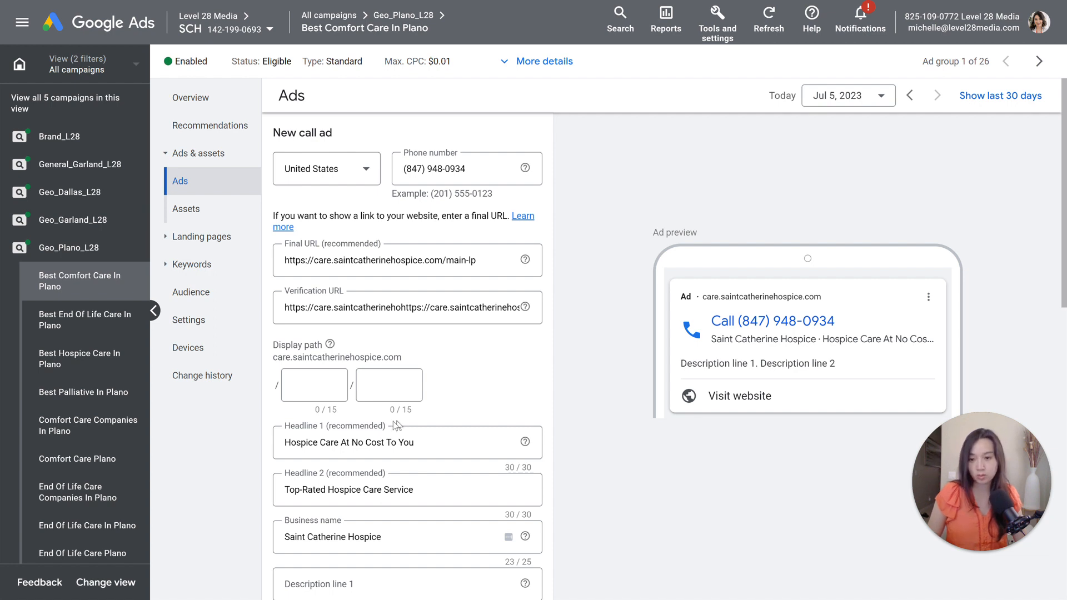
Fill both descriptions, keep the account's default call conversion setting, and attempt to save the ad
scroll(down, 3)
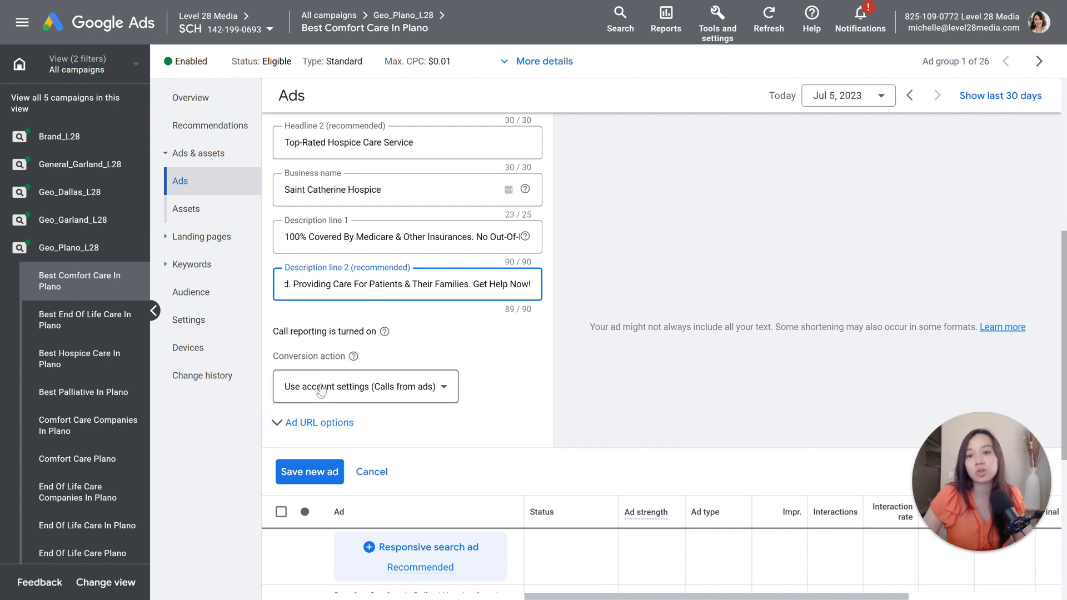
click(364, 386)
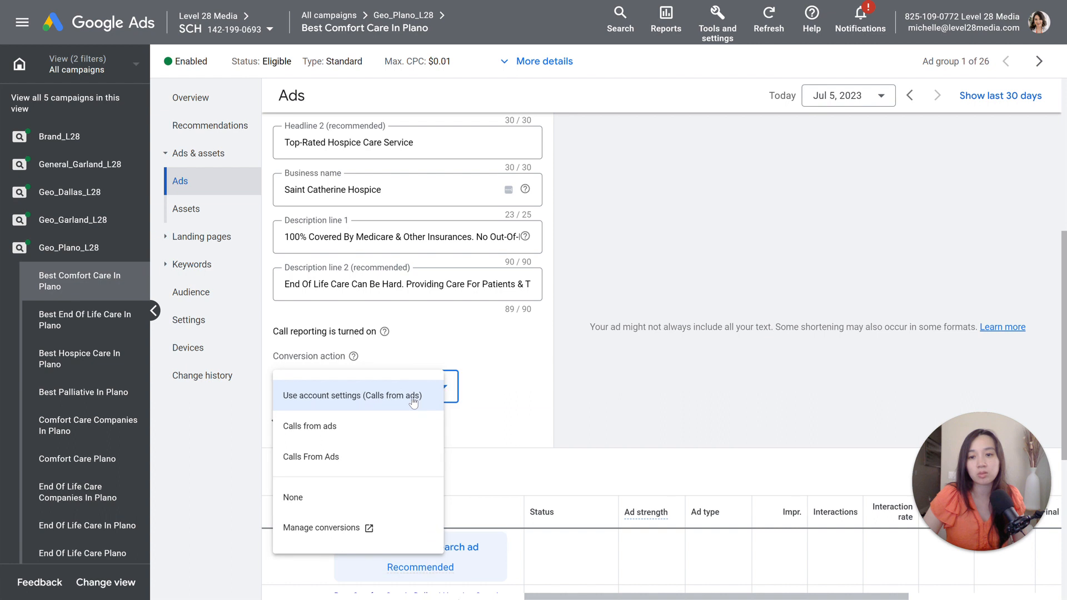
click(352, 395)
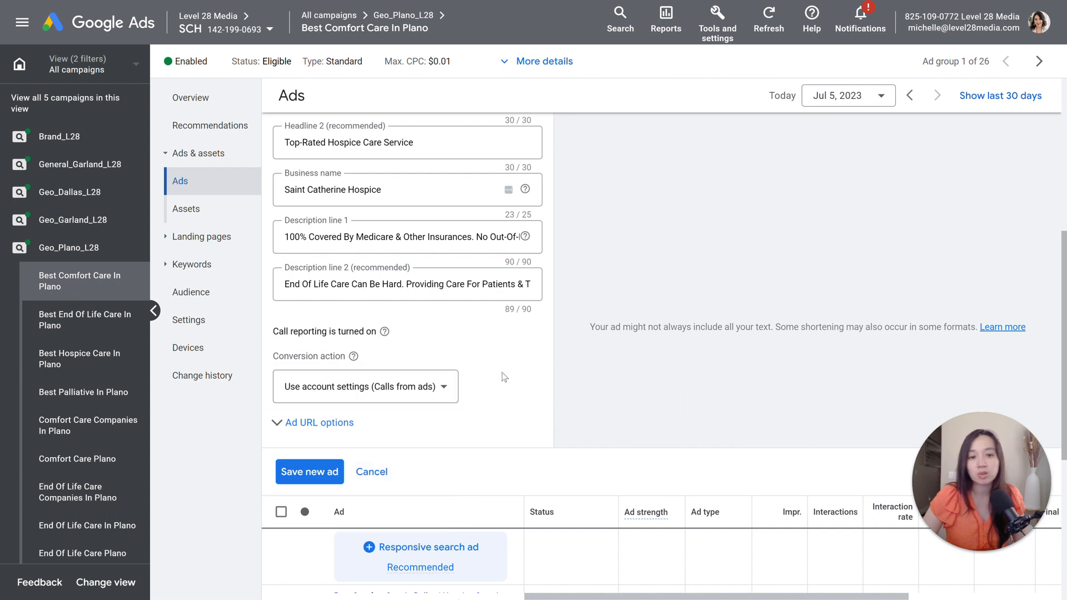
mouse_move(310, 471)
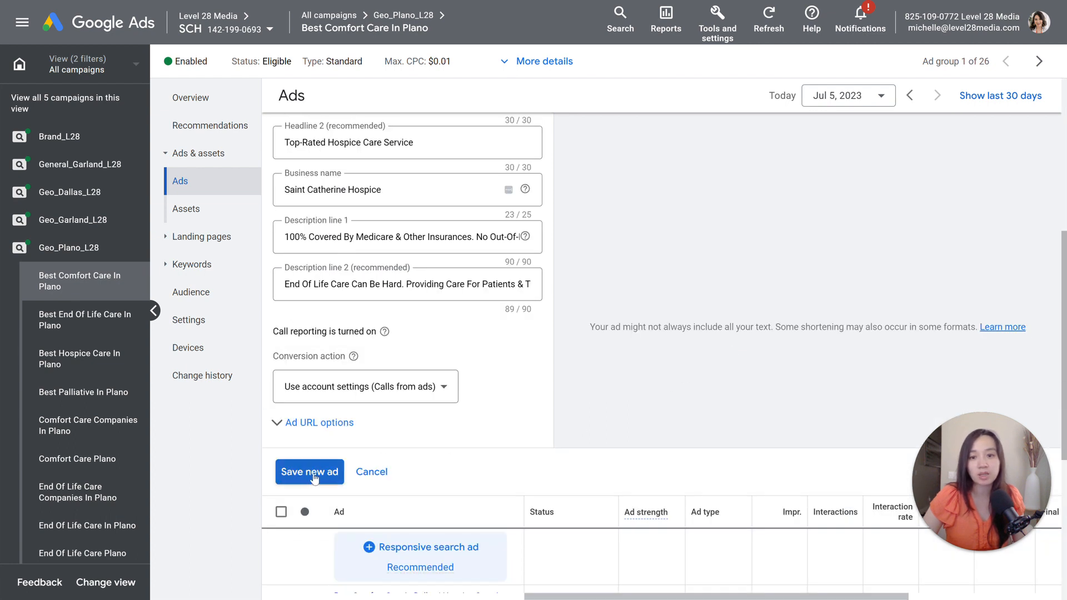
click(309, 472)
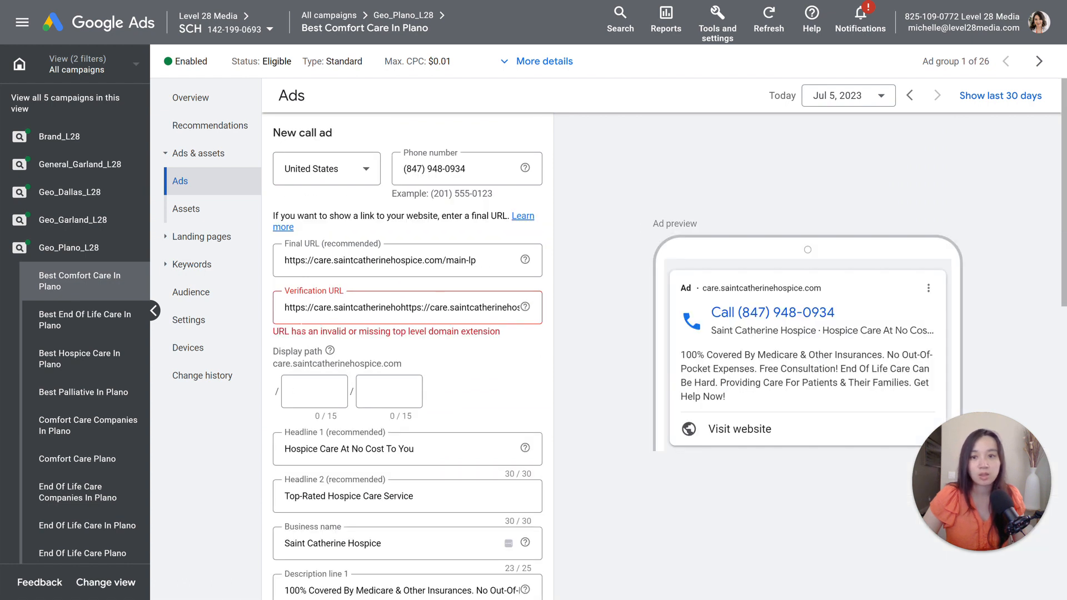
mouse_move(409, 344)
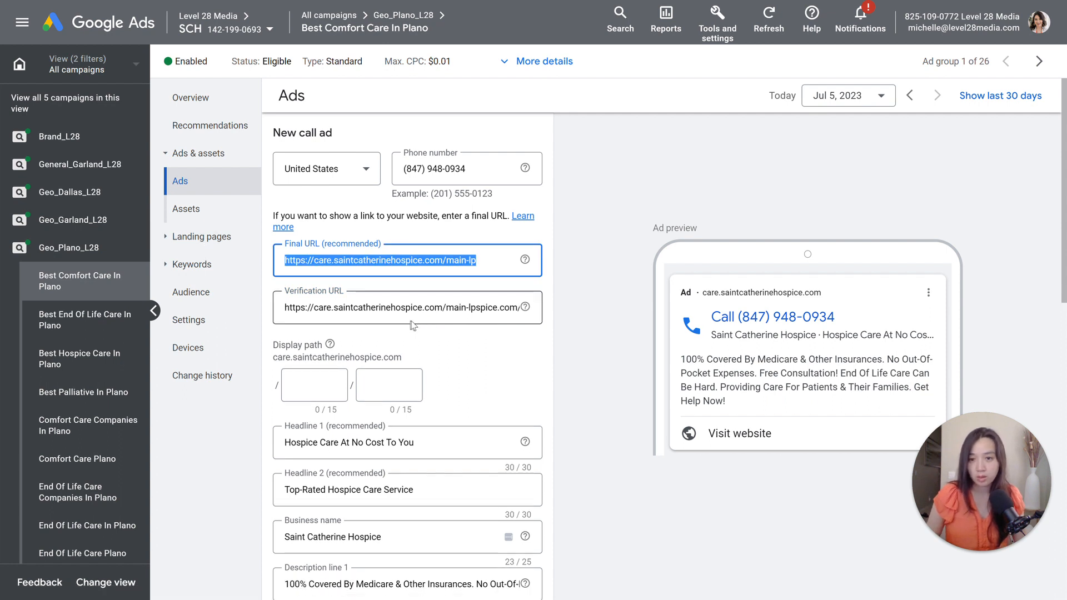
Replace the mistyped verification URL and save the call ad
click(407, 306)
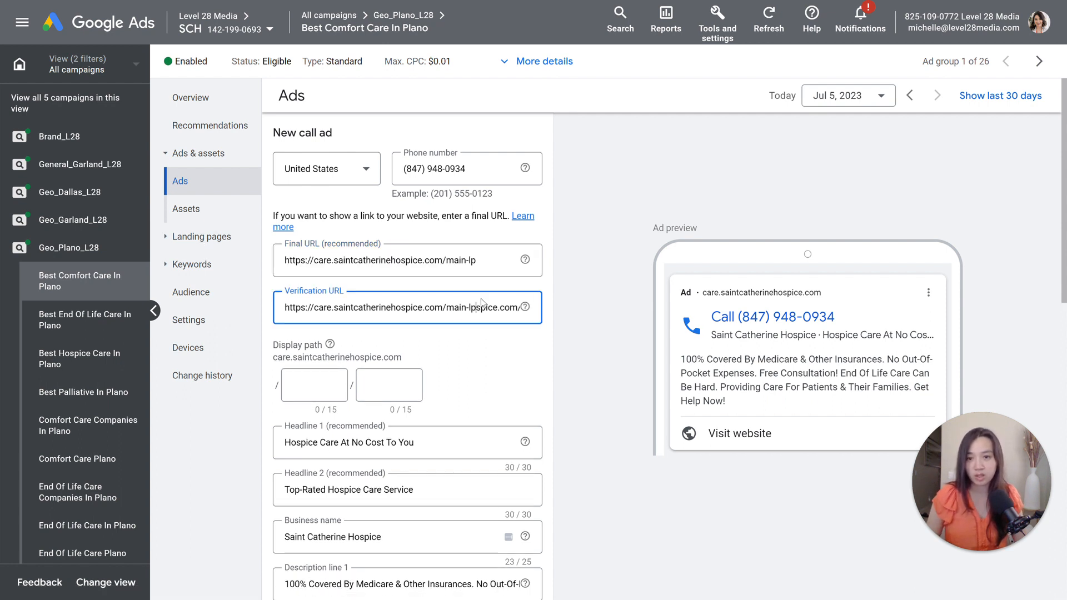
triple_click(406, 306)
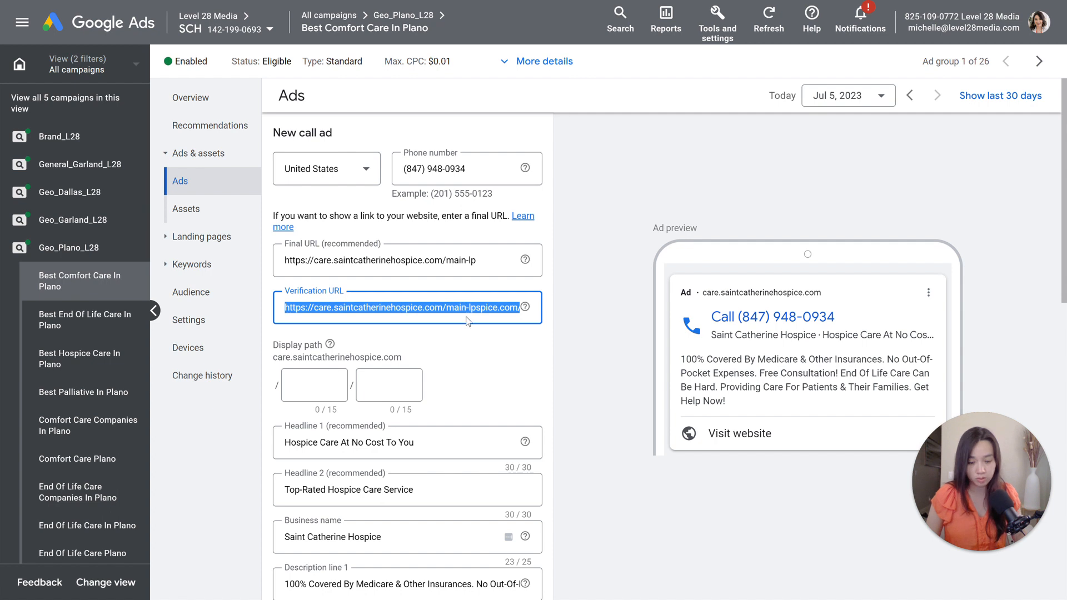
scroll(down, 3)
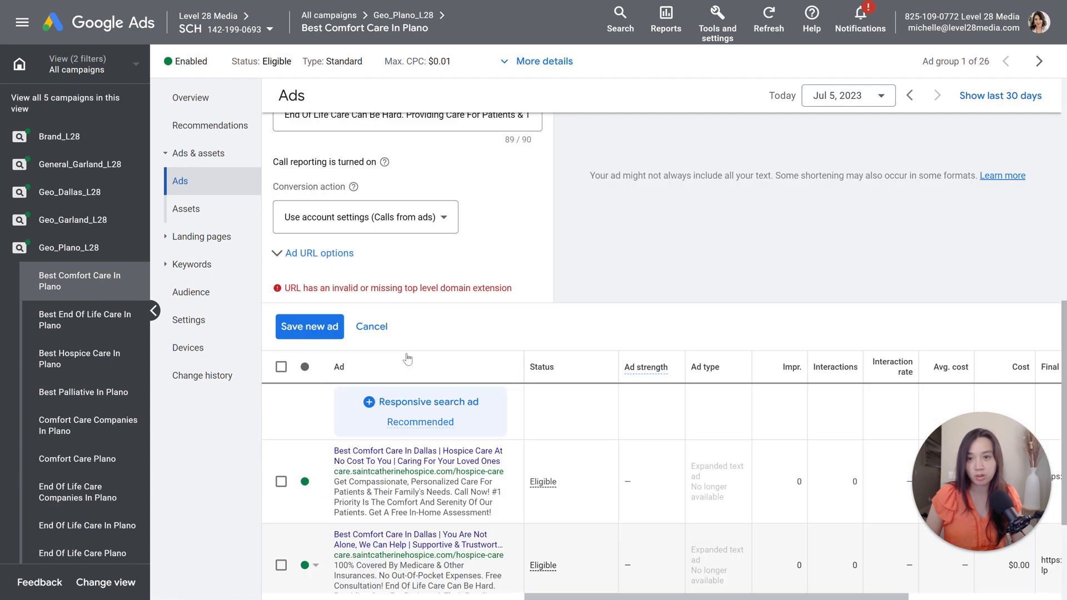
click(372, 326)
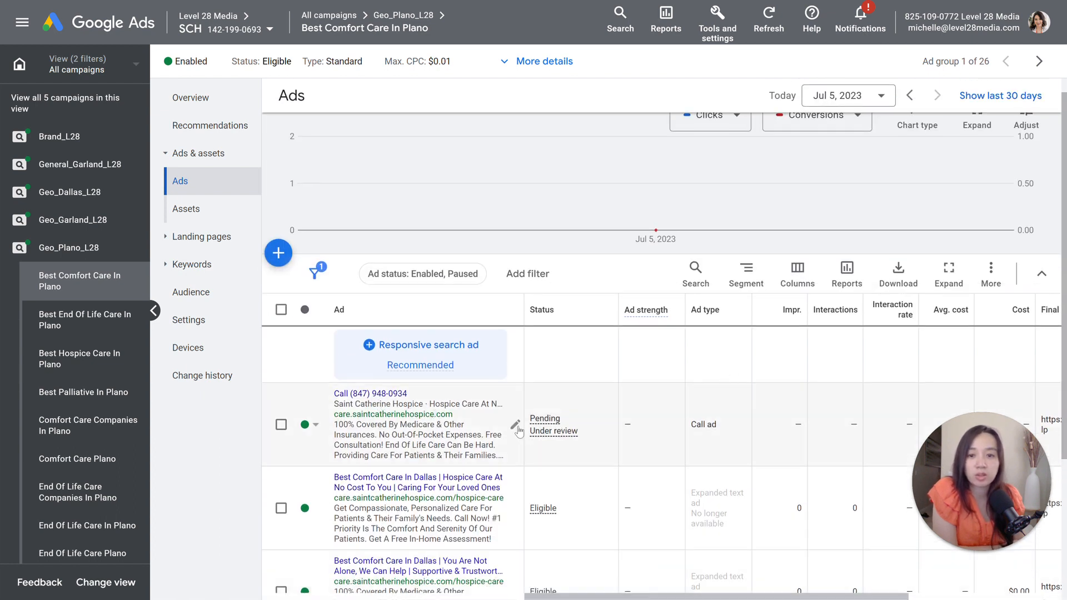
Reopen the saved call ad for editing and select its verification URL for removal
click(516, 427)
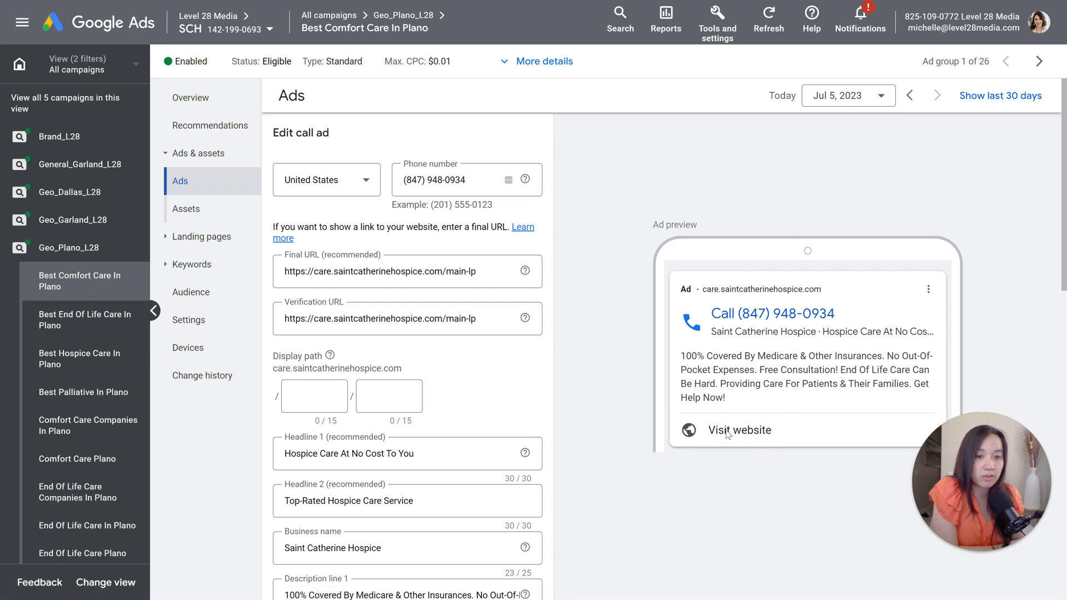
mouse_move(781, 360)
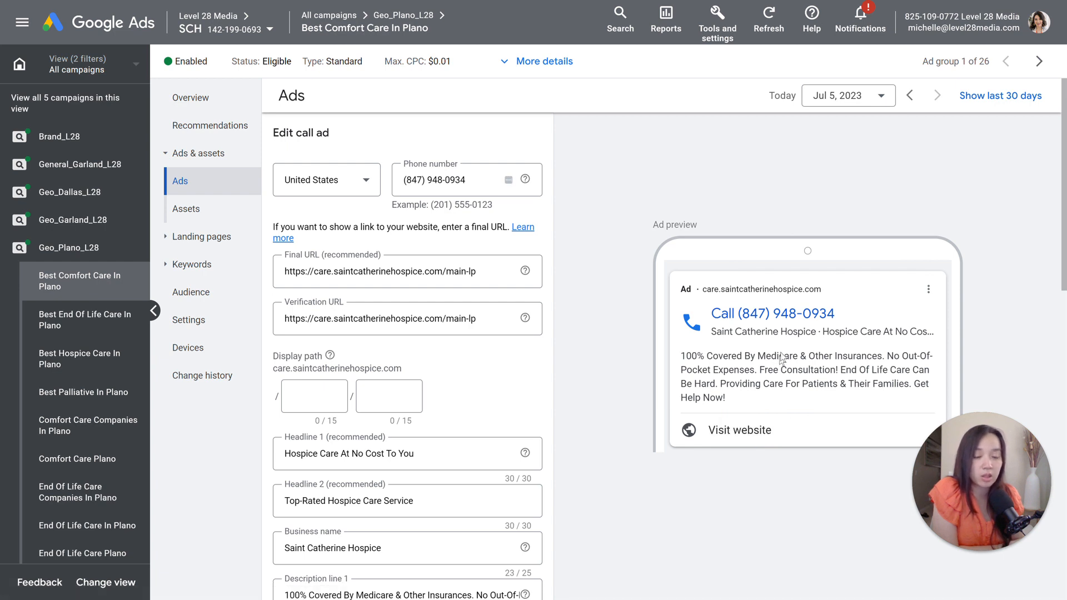
mouse_move(788, 312)
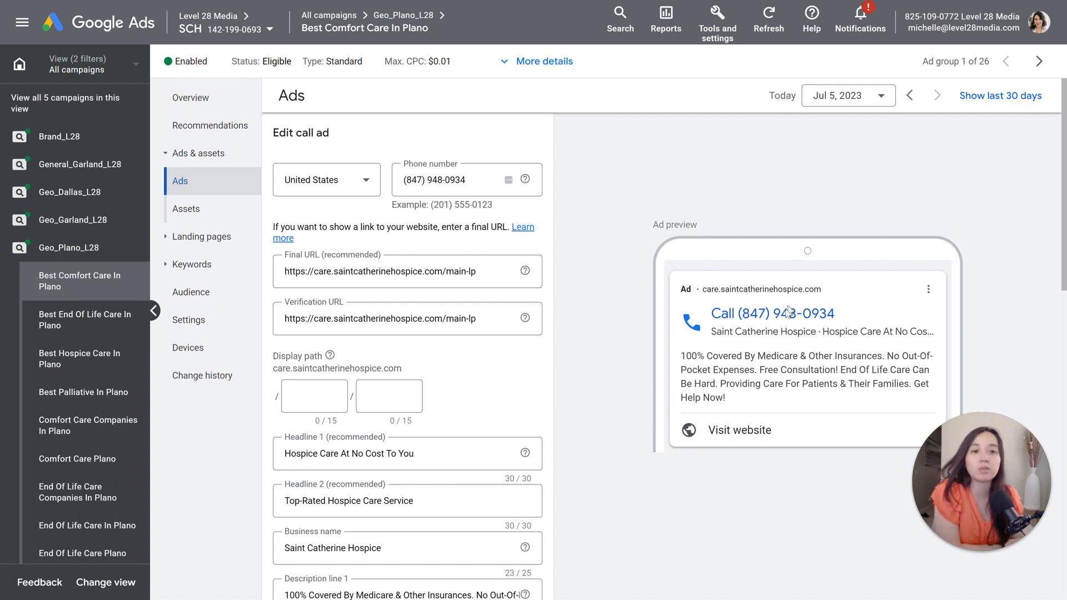
mouse_move(740, 318)
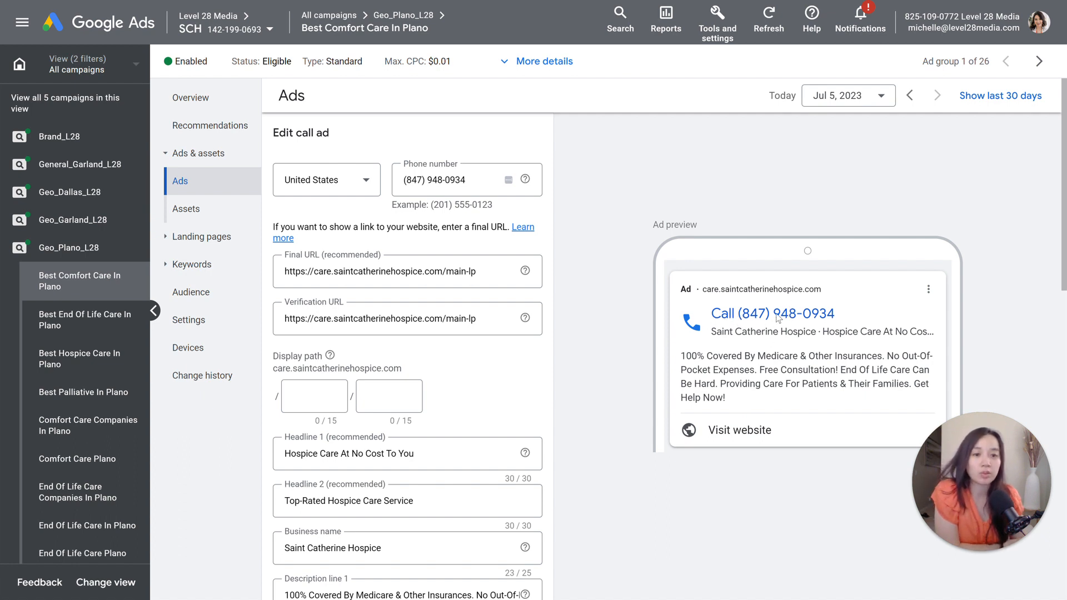
mouse_move(842, 322)
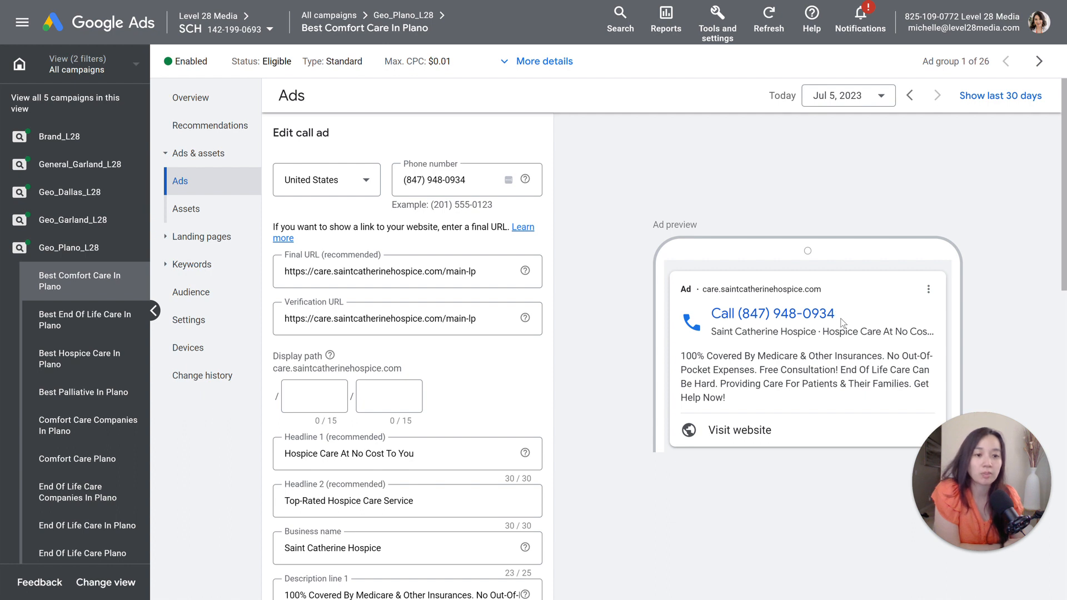
mouse_move(787, 327)
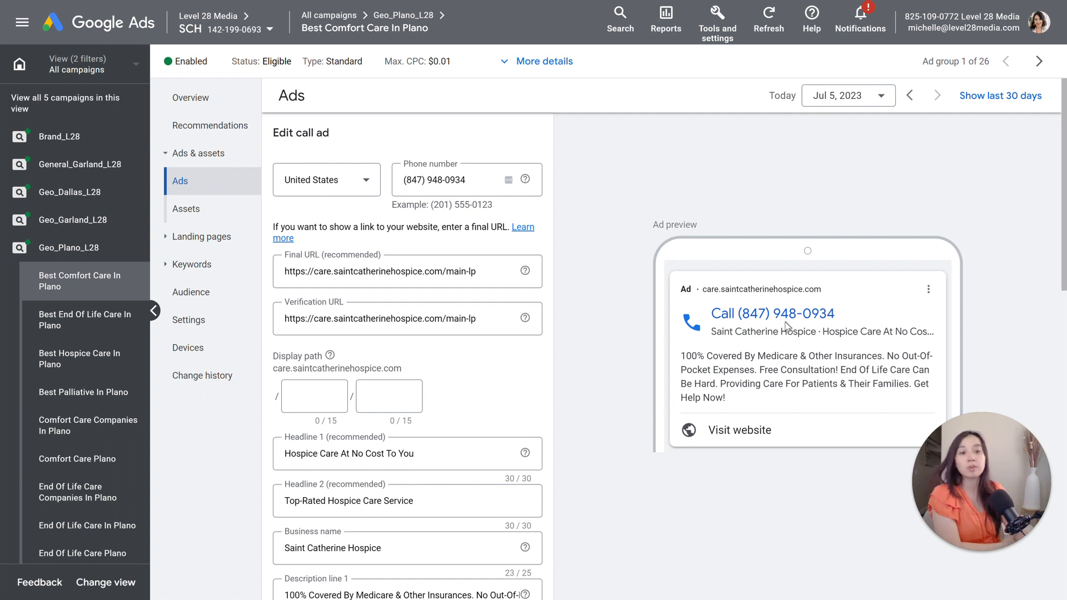
mouse_move(755, 443)
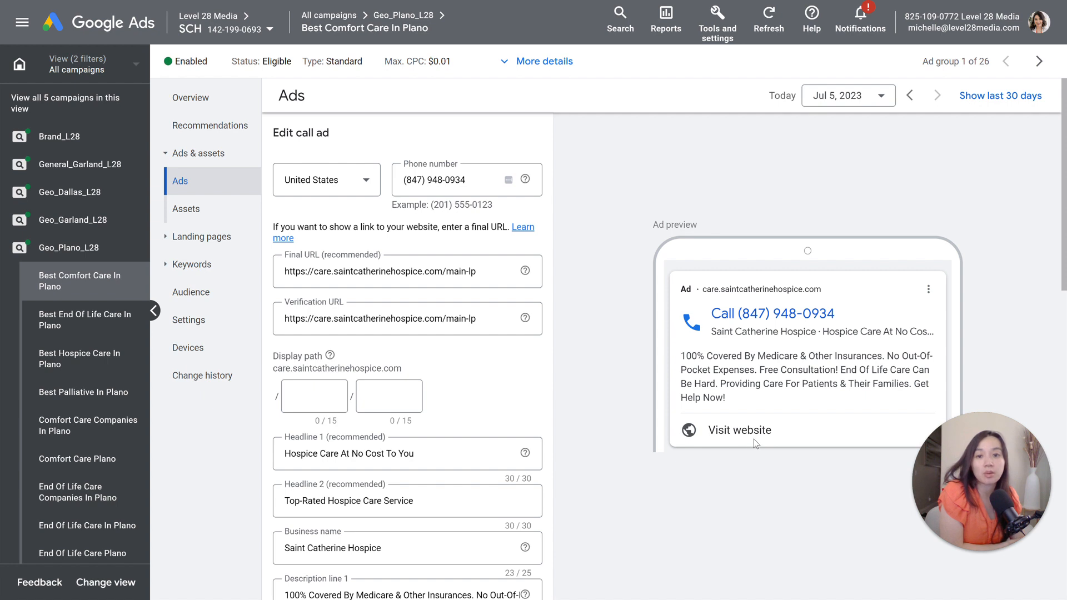
mouse_move(741, 441)
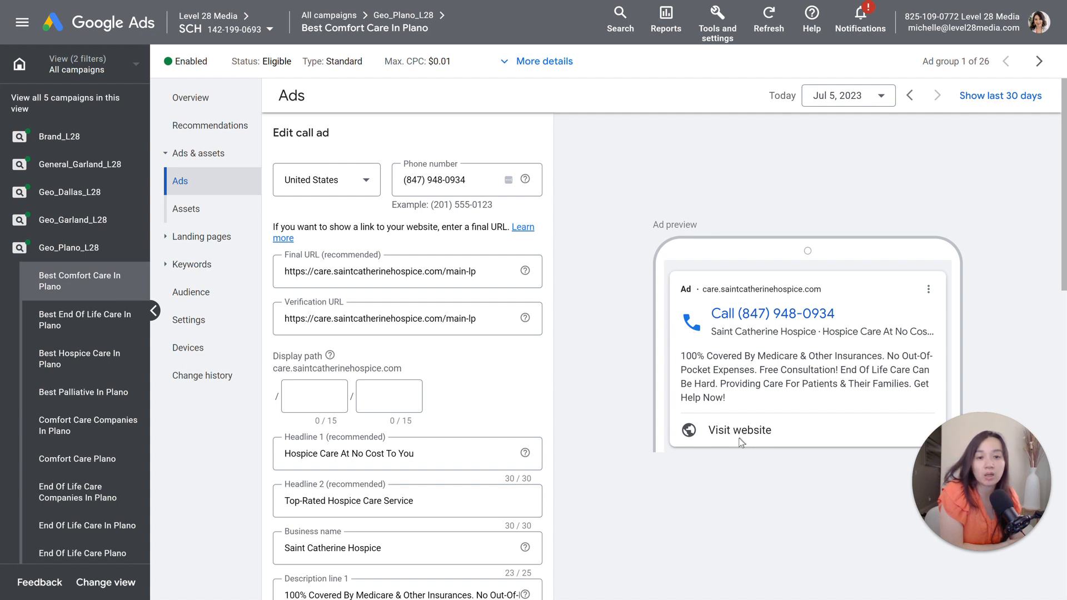
mouse_move(537, 380)
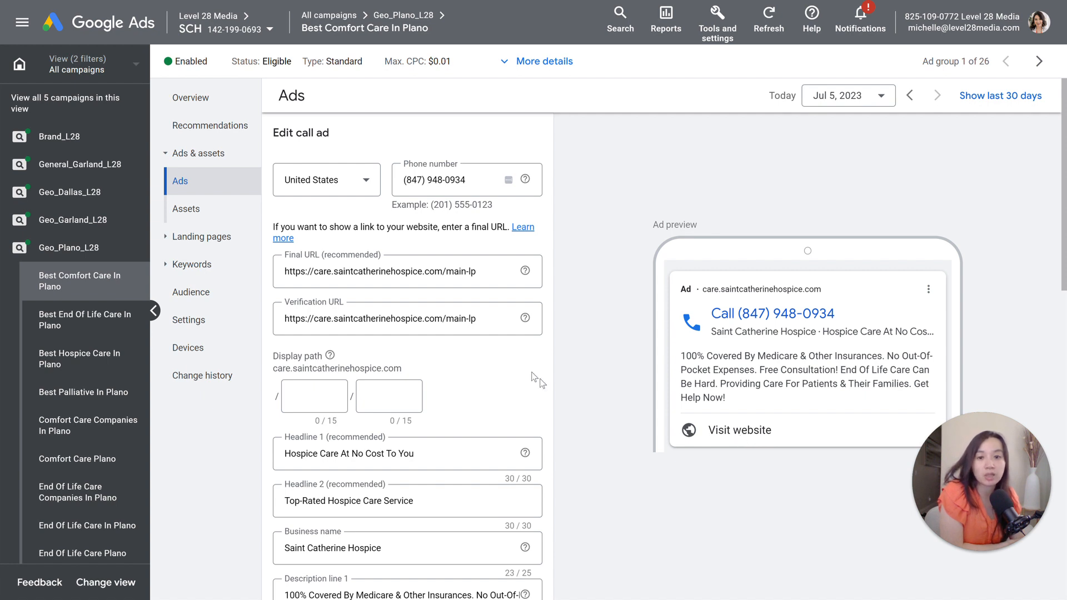
click(407, 319)
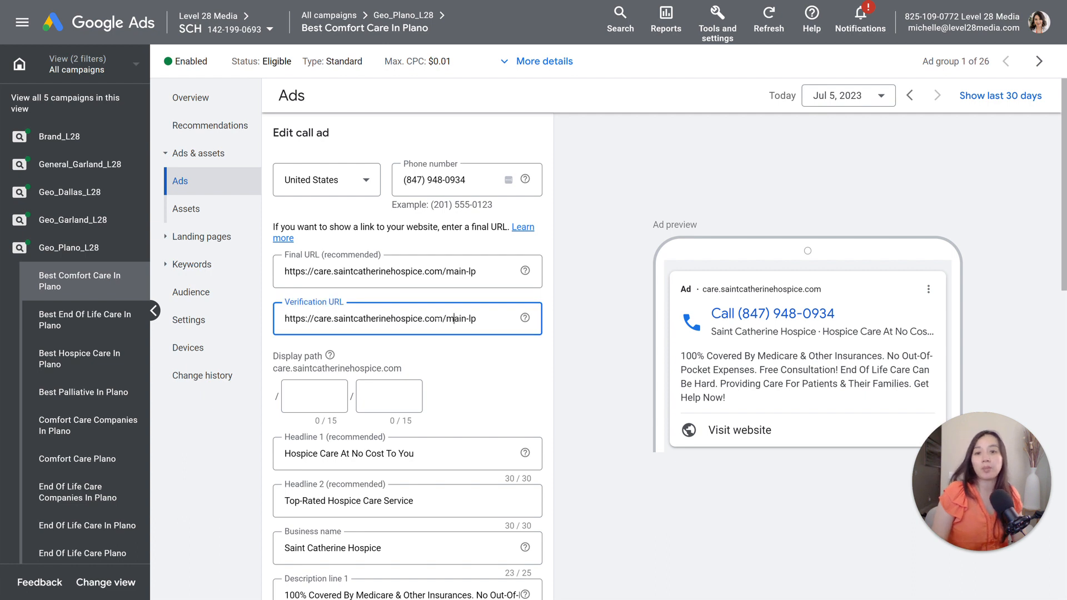
triple_click(379, 318)
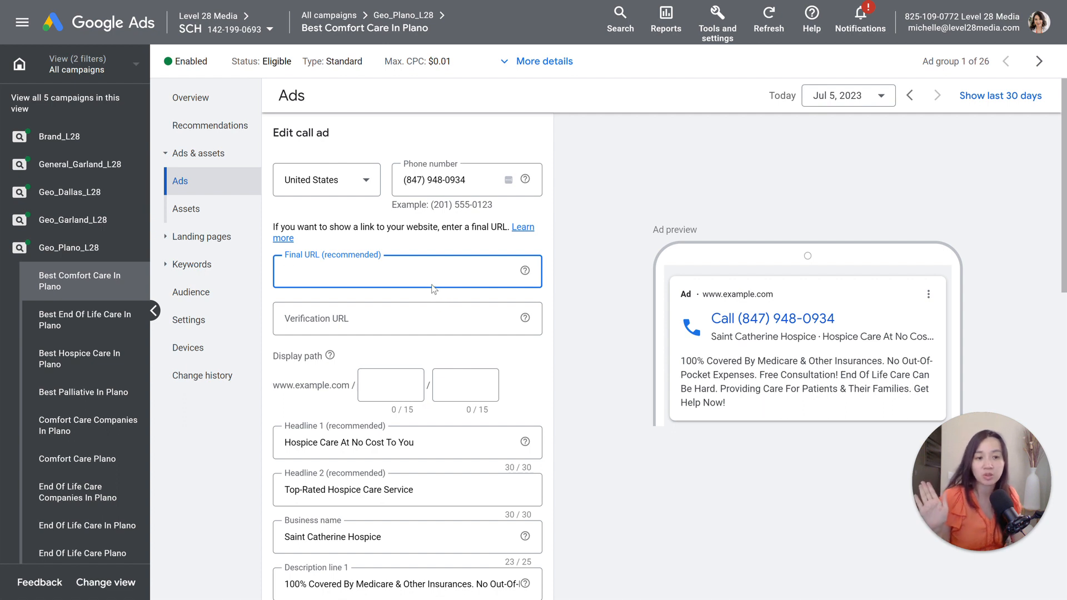
Clear the final URL and save the edited call ad as a new version
click(407, 271)
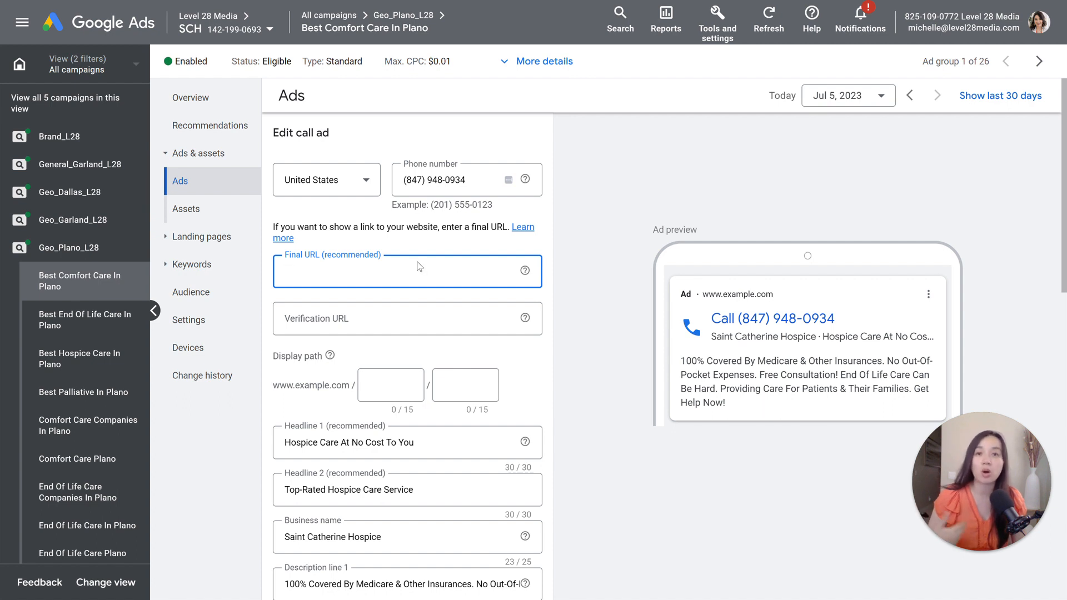
mouse_move(415, 267)
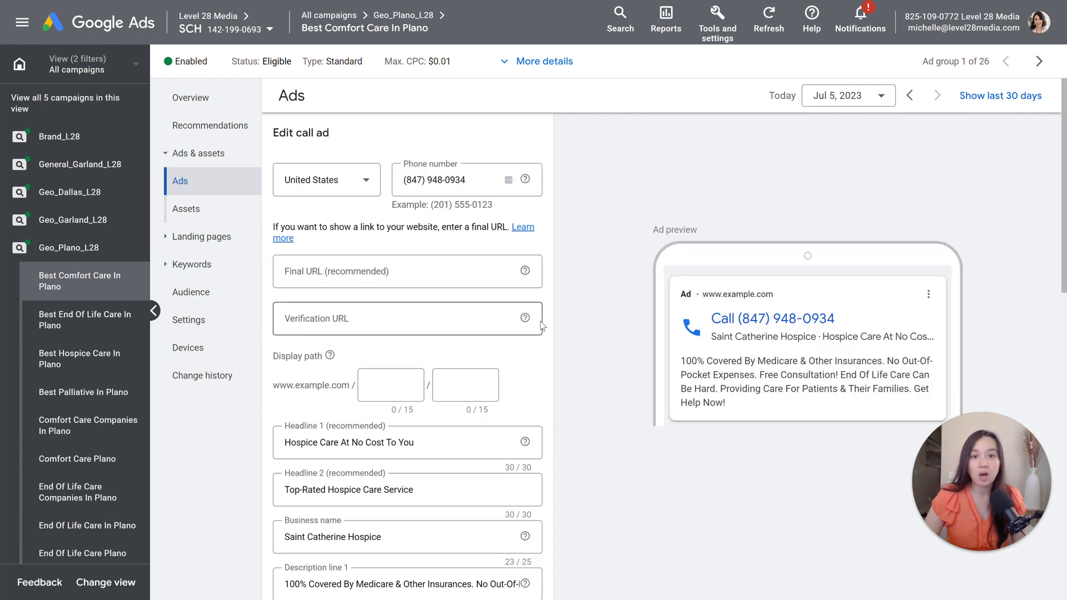
scroll(down, 3)
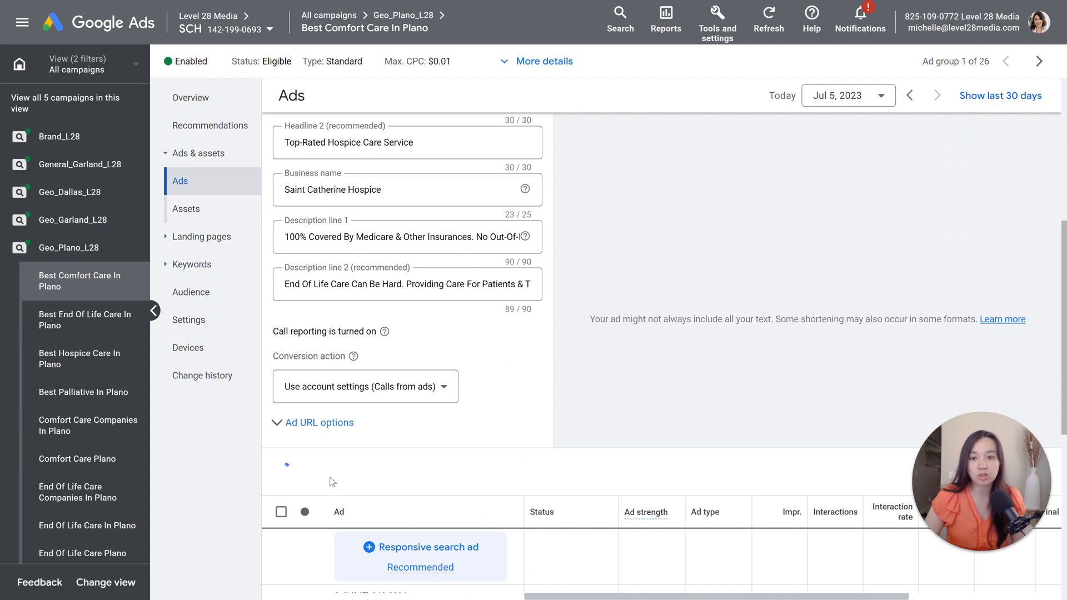
scroll(down, 3)
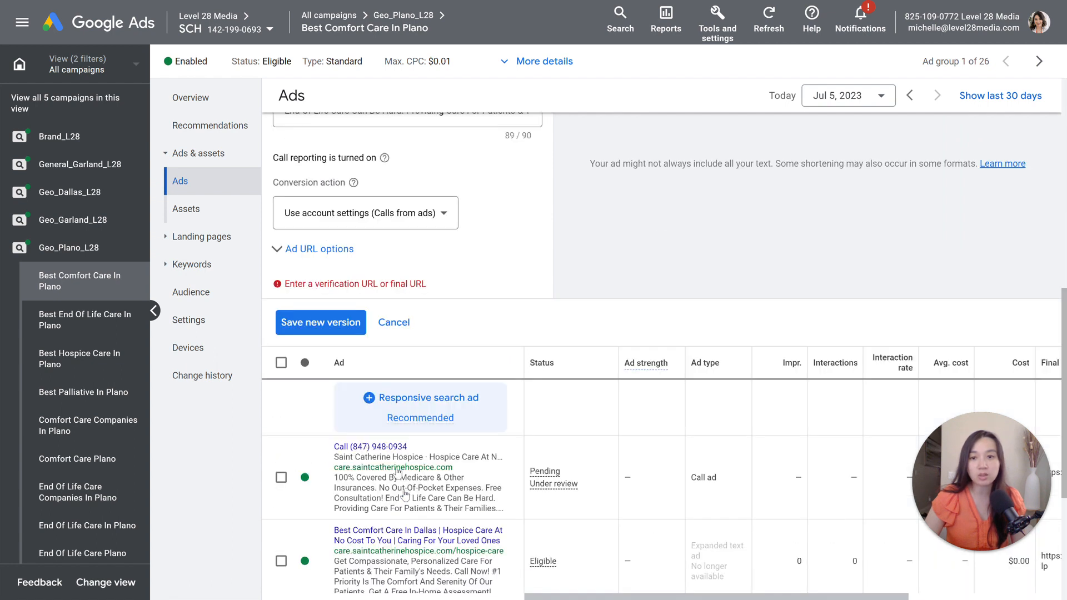
scroll(up, 3)
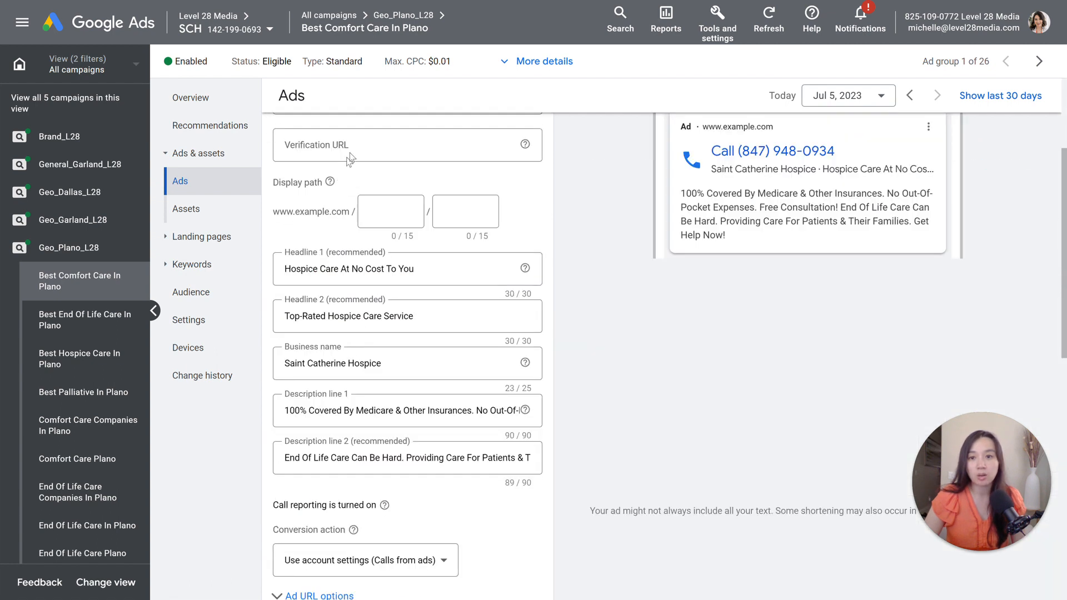
scroll(down, 3)
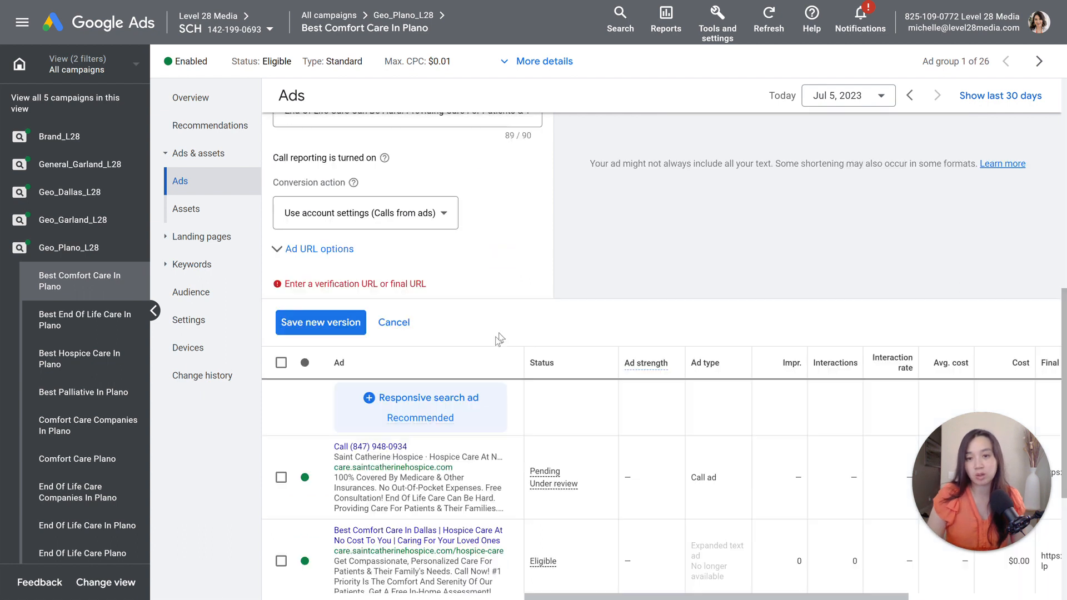
click(321, 322)
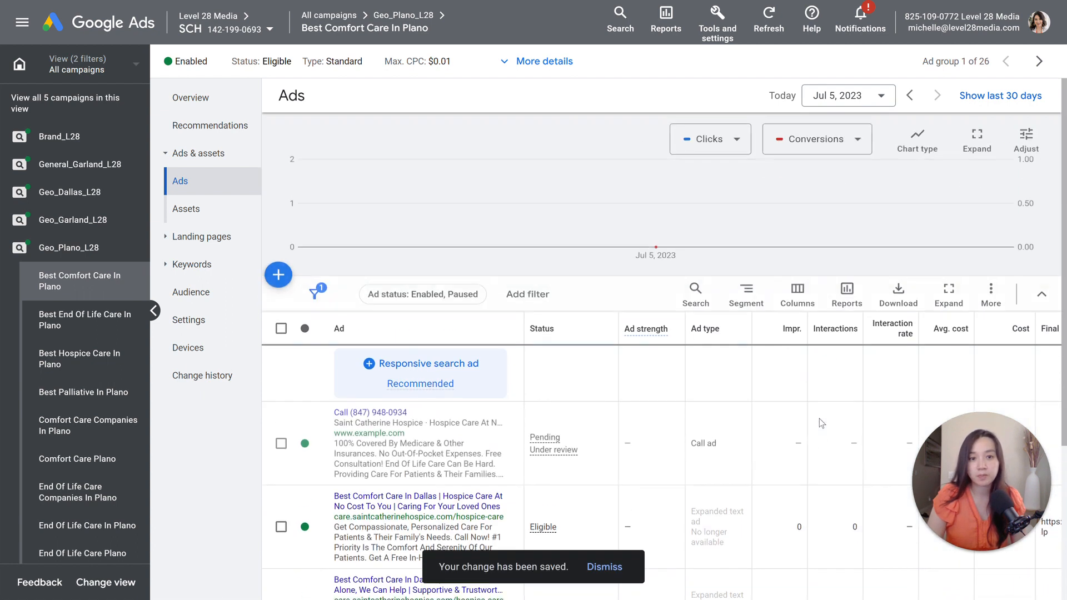